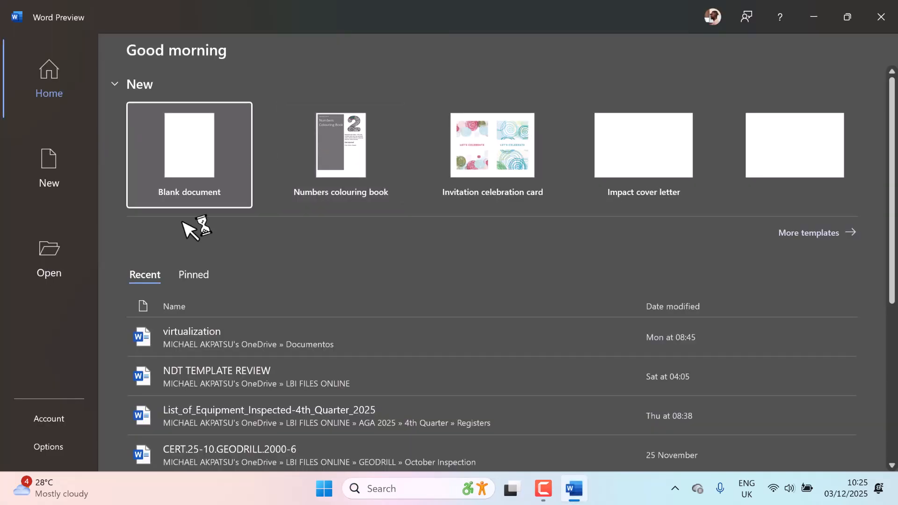
- View Word's Account product information showing Office LTSC Professional Plus 2024 Preview activated
scroll(up, 3)
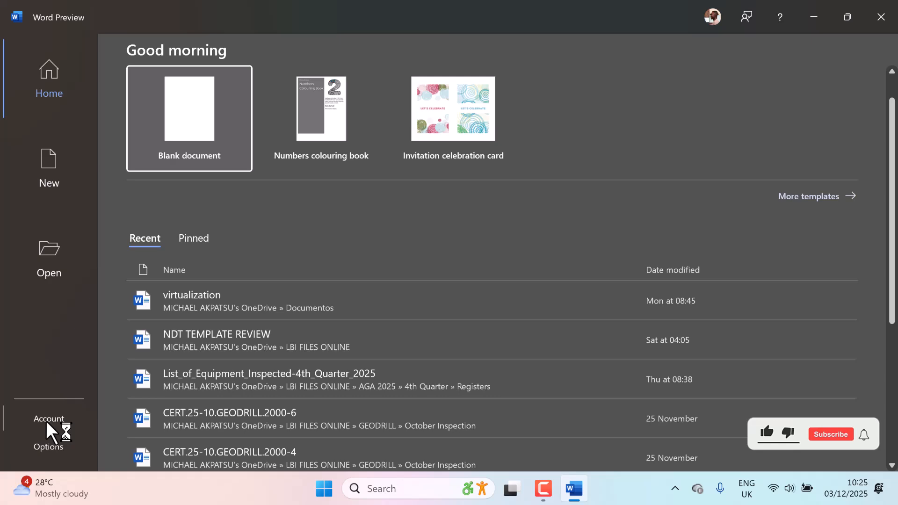
click(48, 419)
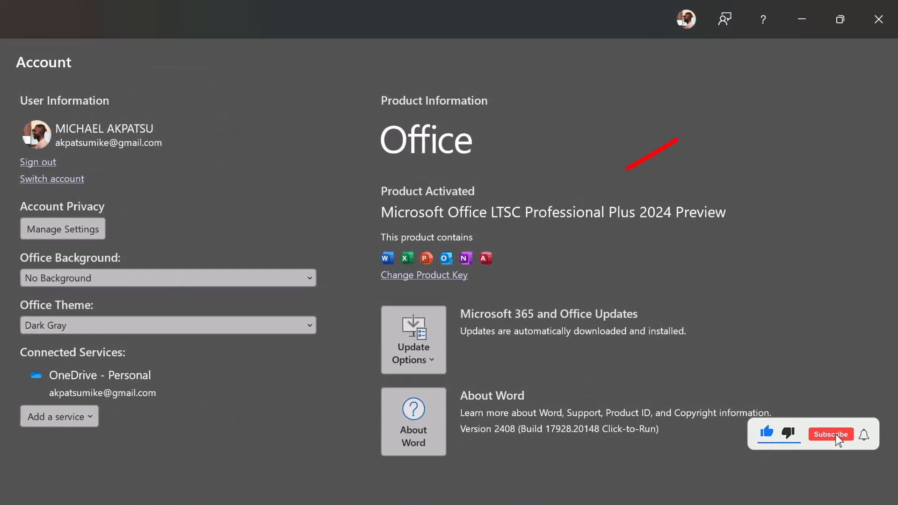
click(831, 434)
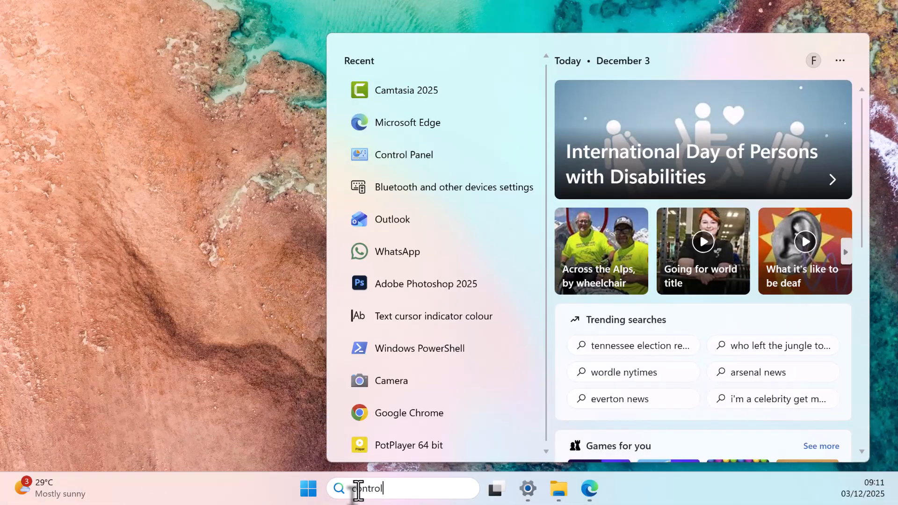
- Uninstall Microsoft 365 - en-us through Control Panel's Programs and Features, then close the window
click(404, 155)
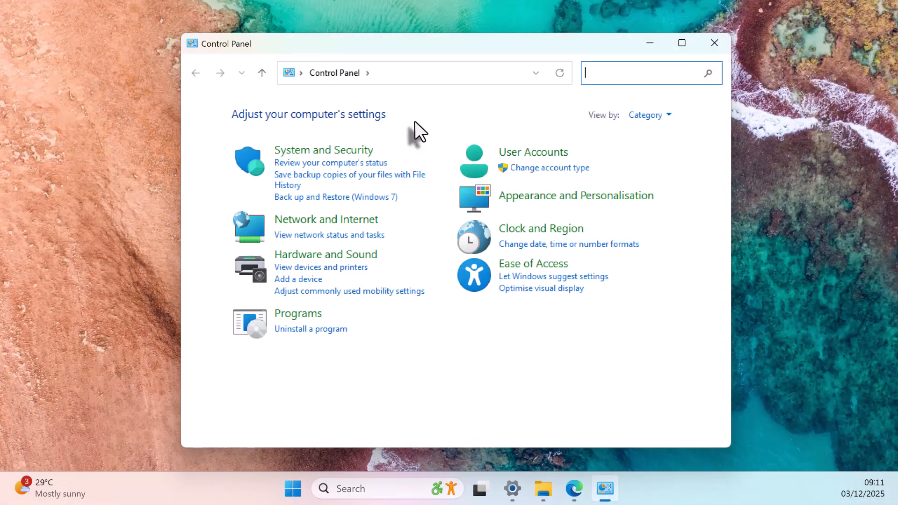
click(310, 329)
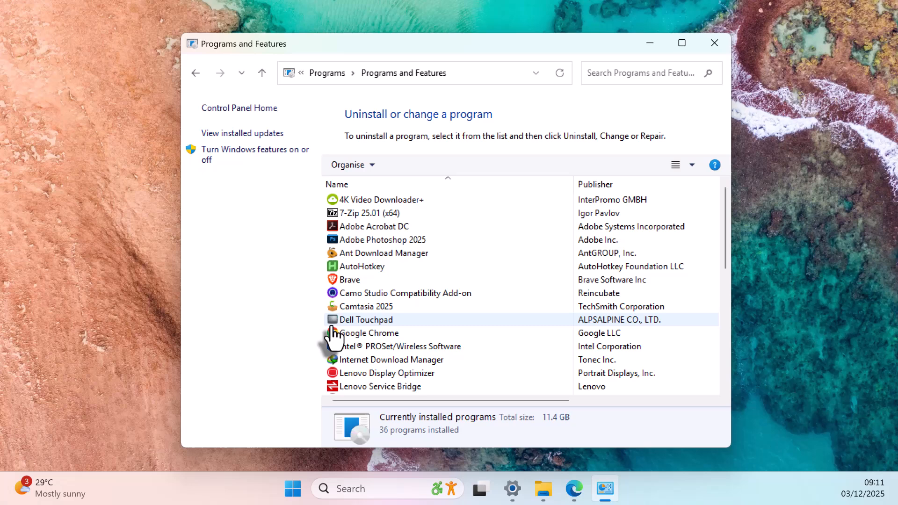
scroll(down, 3)
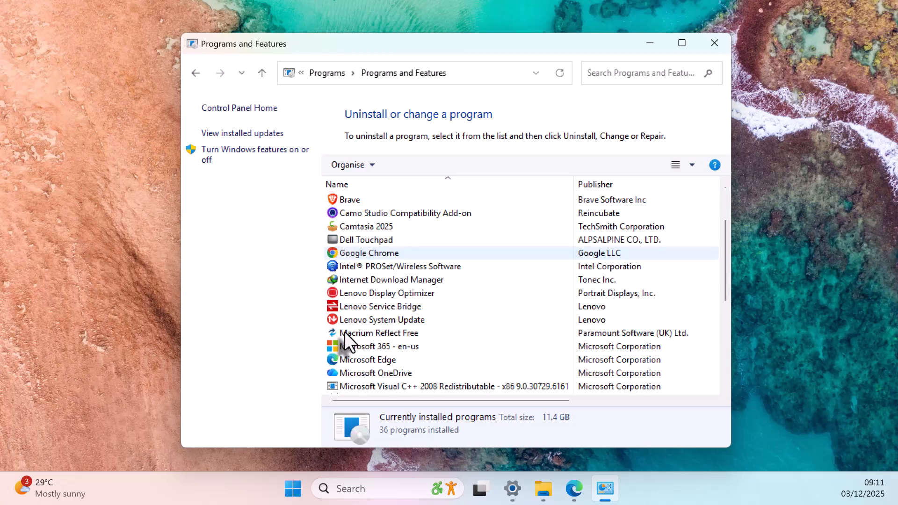
scroll(down, 3)
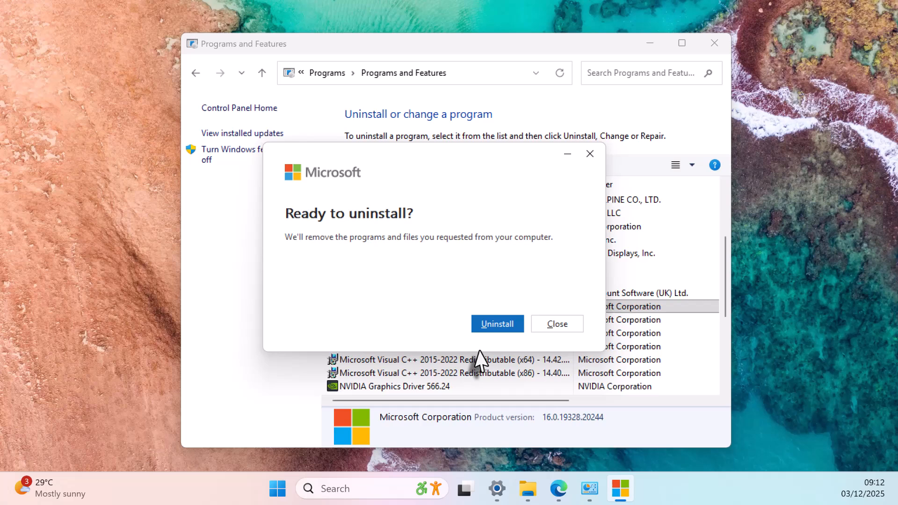
click(497, 324)
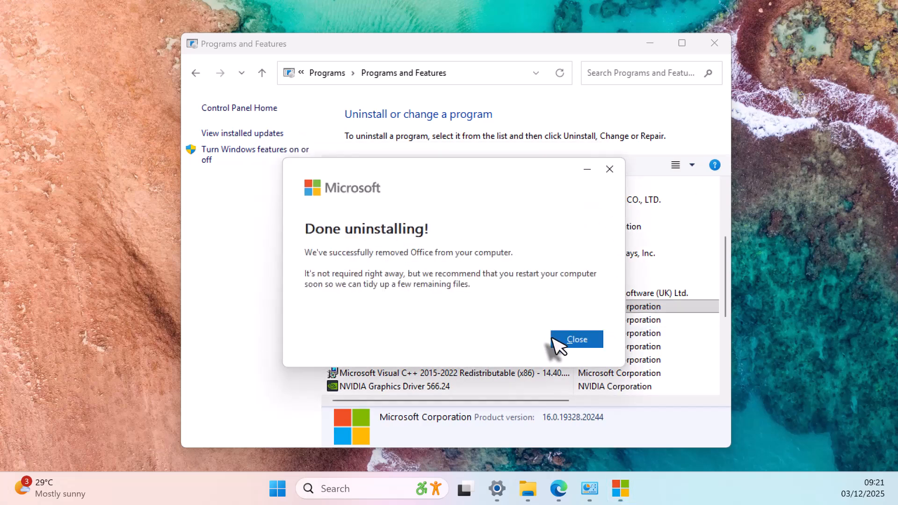
click(576, 339)
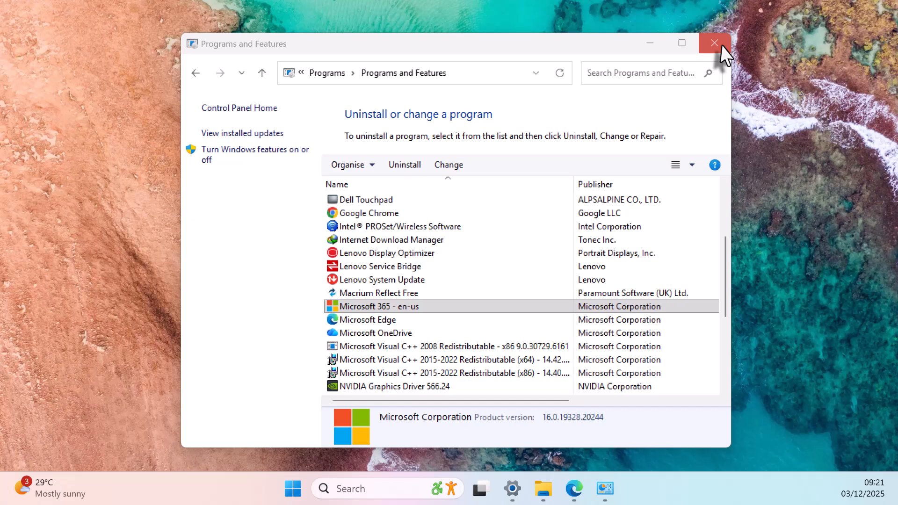
click(714, 43)
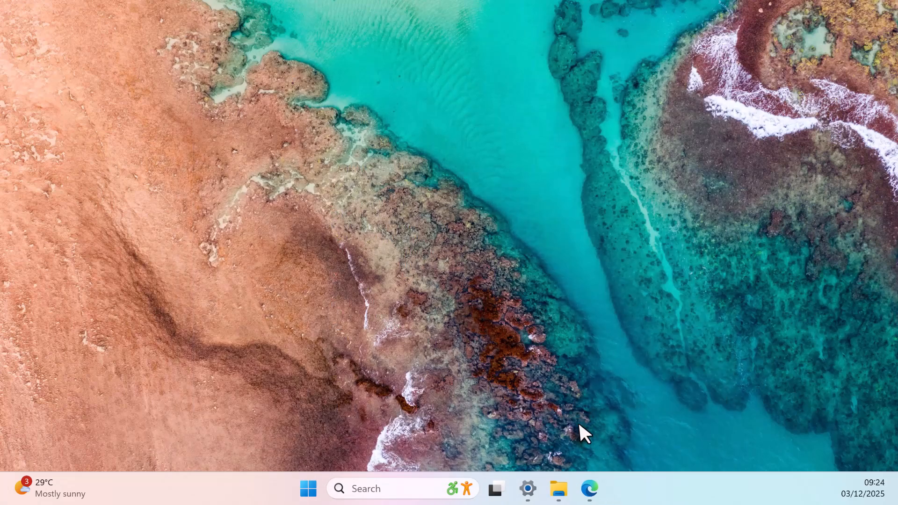
- Launch Edge, browse to config.office.com and scroll to the continue-without-signing-in options
click(590, 489)
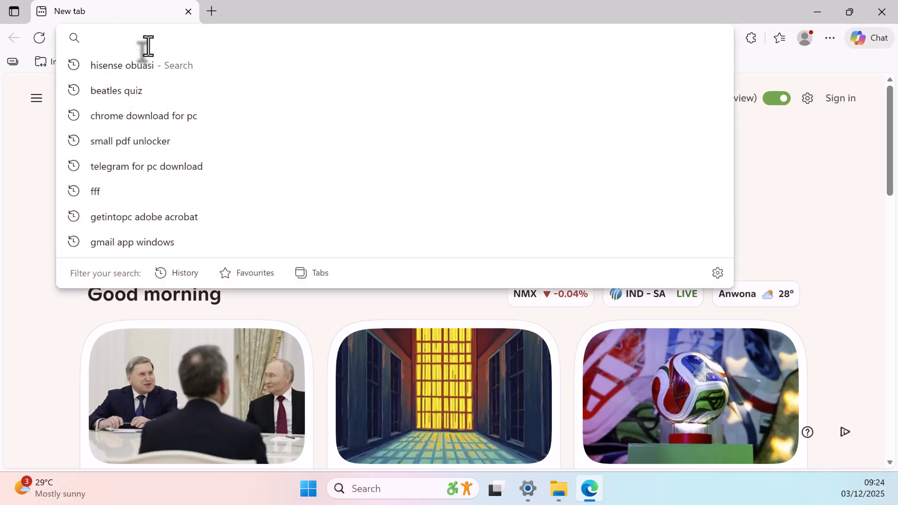
text(config.office.com)
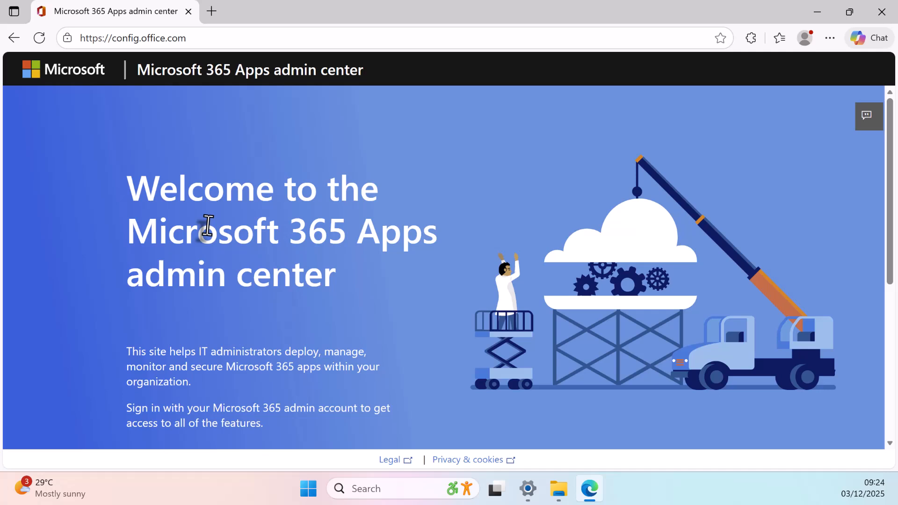
scroll(down, 3)
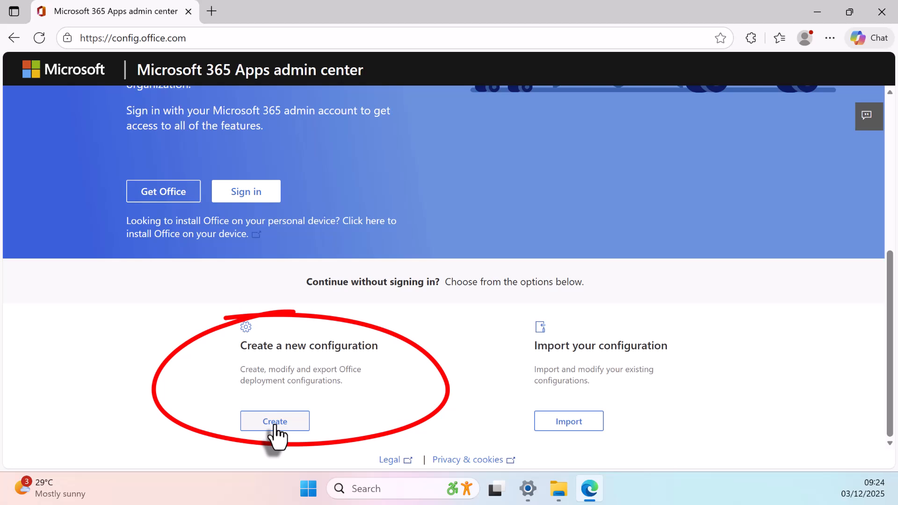
- Create a 64-bit Office LTSC Professional Plus 2024 configuration excluding OneDrive, Outlook (classic) and Publisher
click(274, 421)
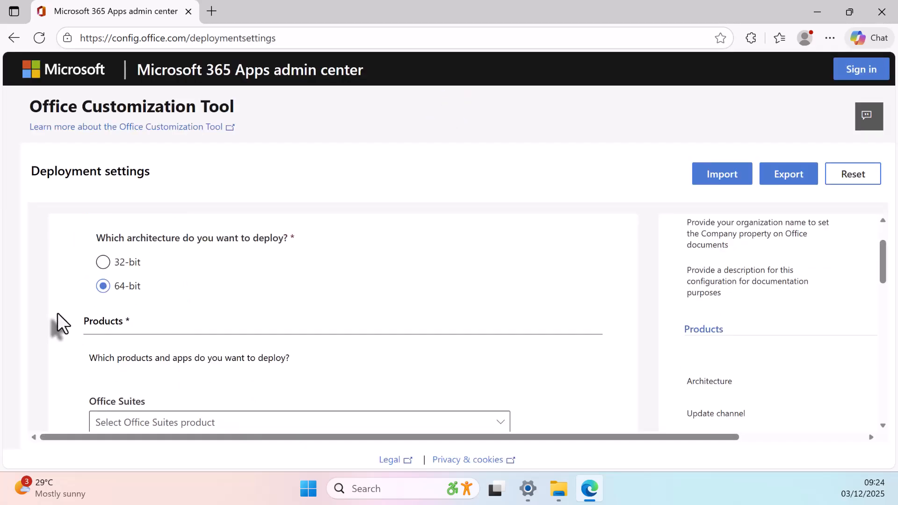
click(102, 262)
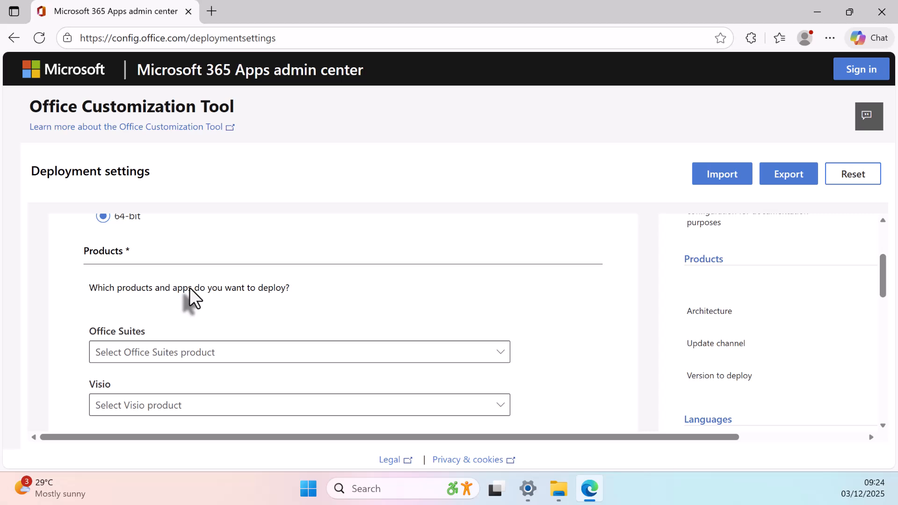
click(298, 352)
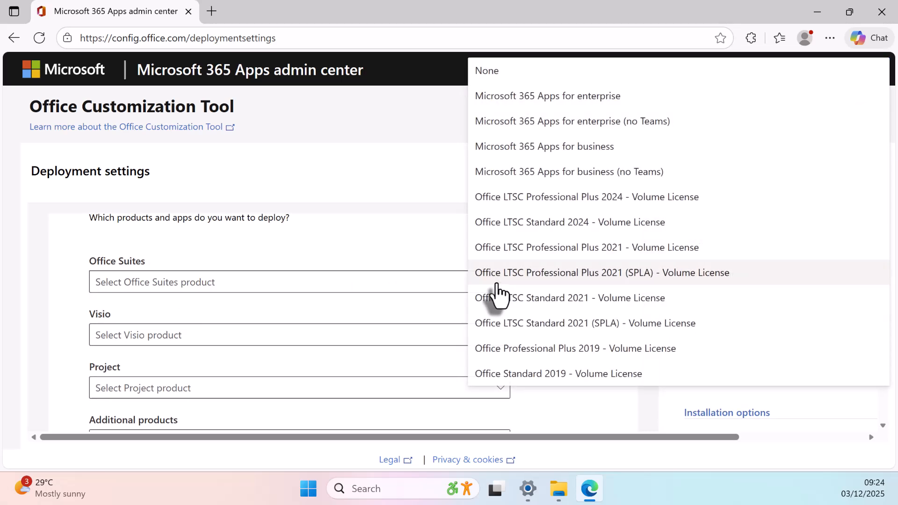
mouse_move(550, 206)
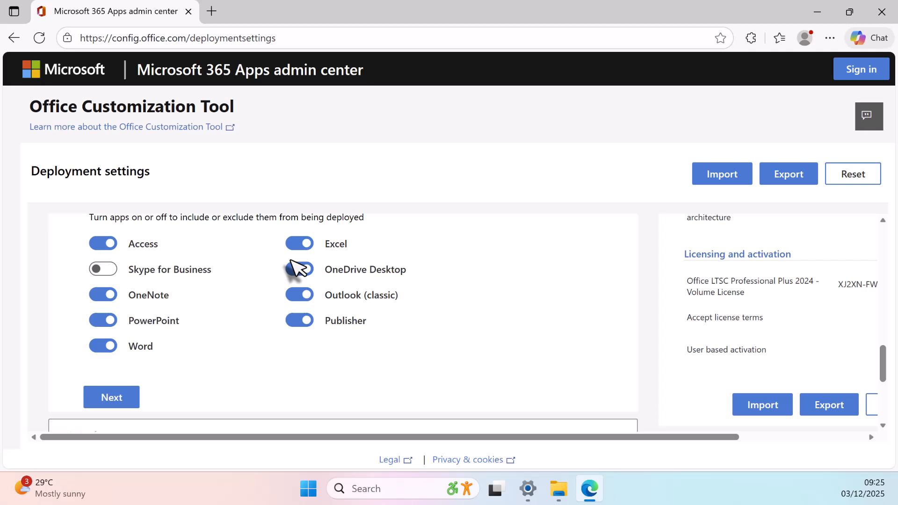
click(298, 269)
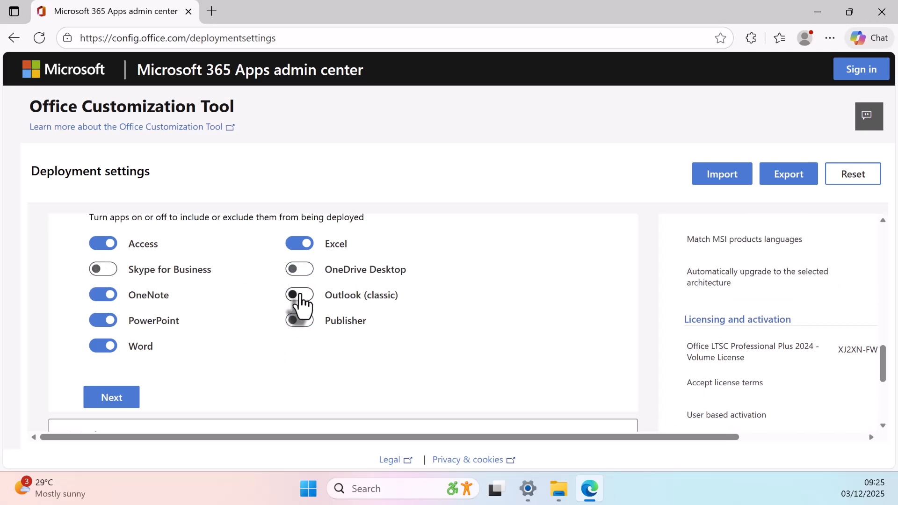
- Set the primary language to English (United States)
scroll(down, 3)
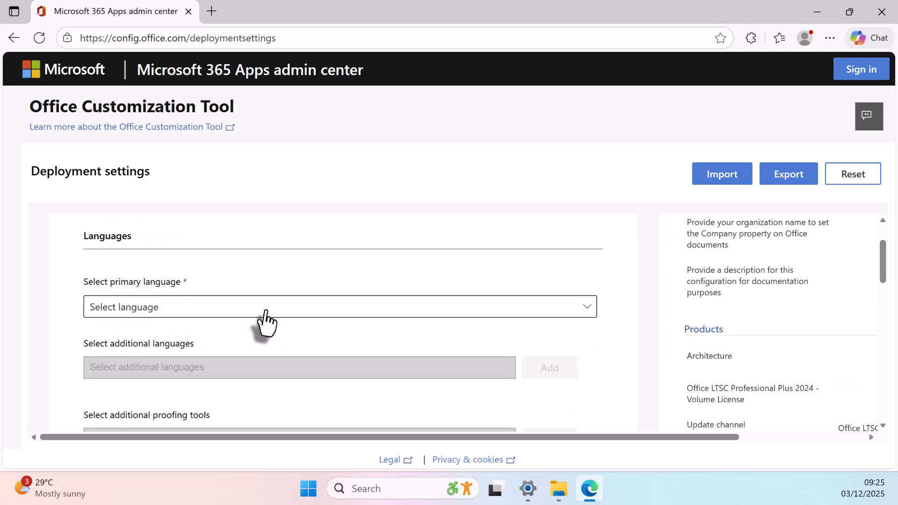
click(340, 306)
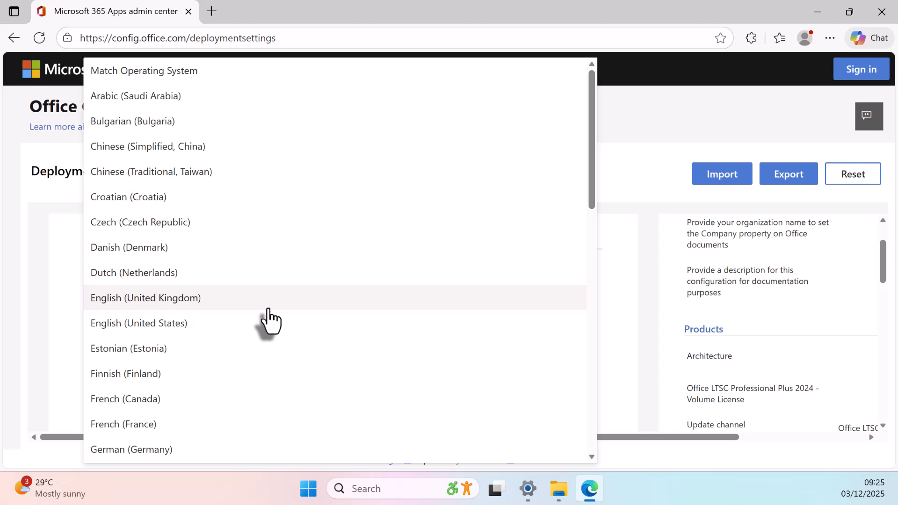
mouse_move(212, 329)
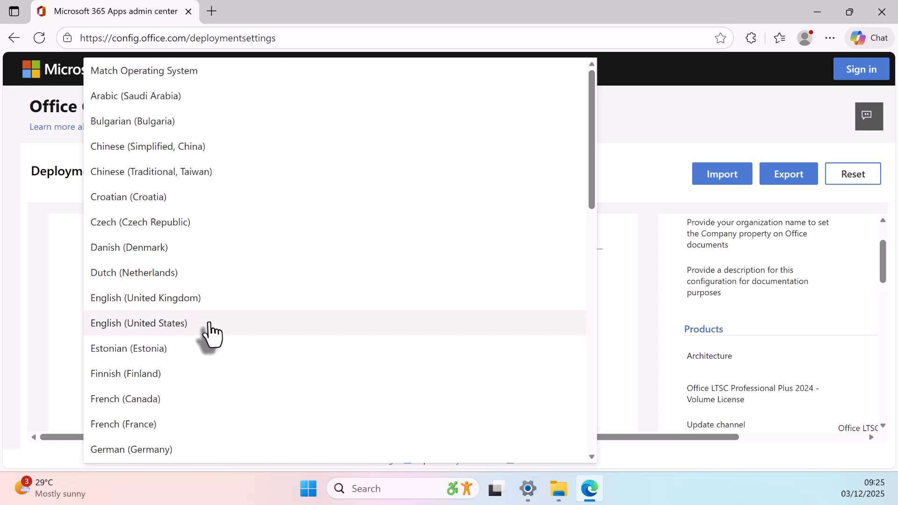
click(139, 324)
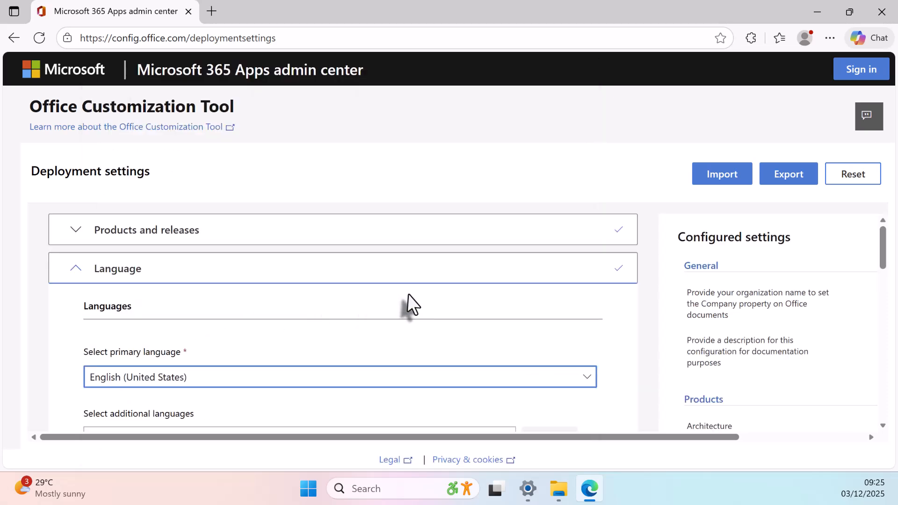
mouse_move(788, 174)
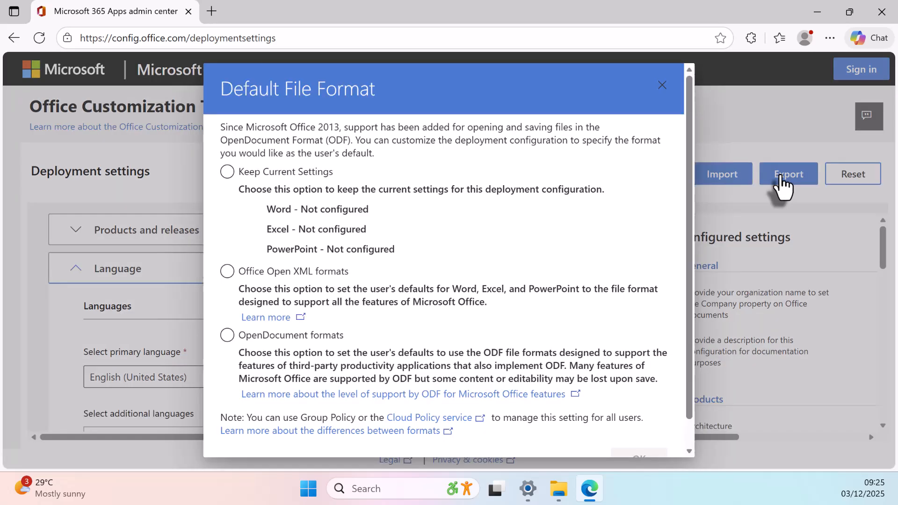
mouse_move(304, 298)
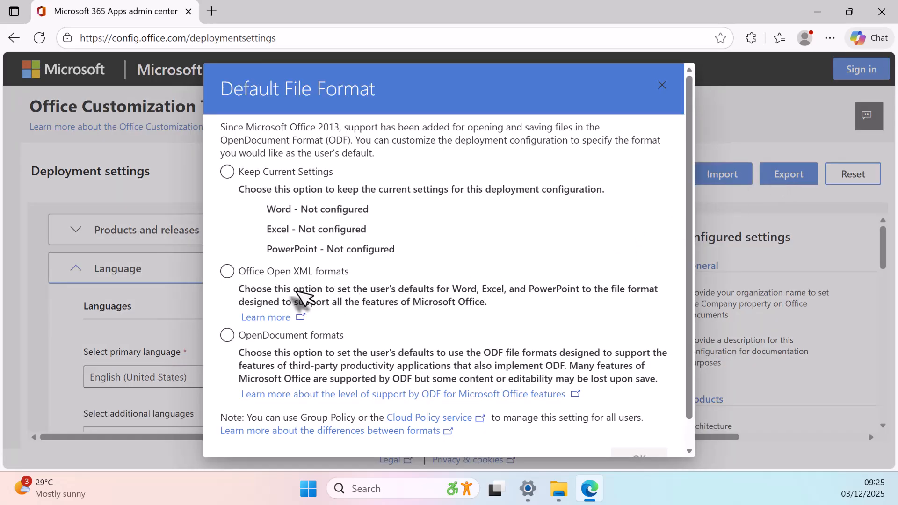
- Choose Office Open XML default formats, accept the license, and export and keep Configuration.xml
click(227, 271)
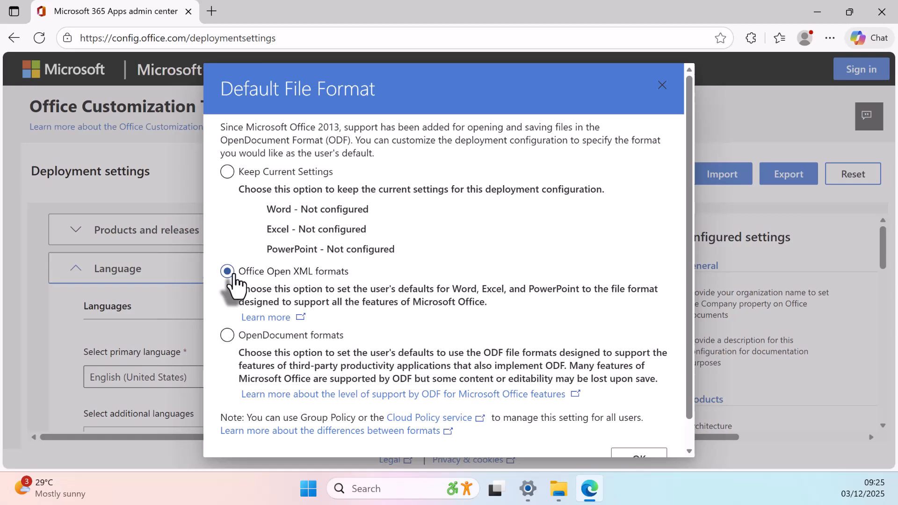
scroll(down, 3)
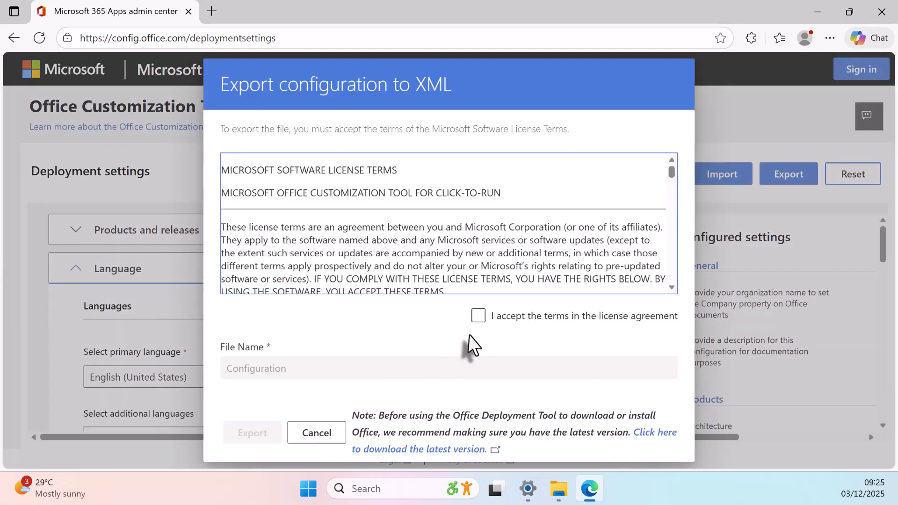
click(479, 315)
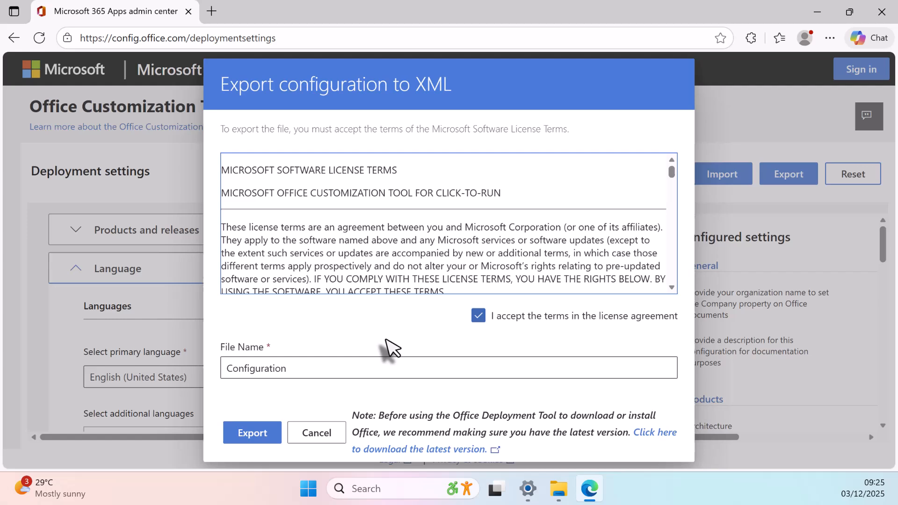
click(252, 432)
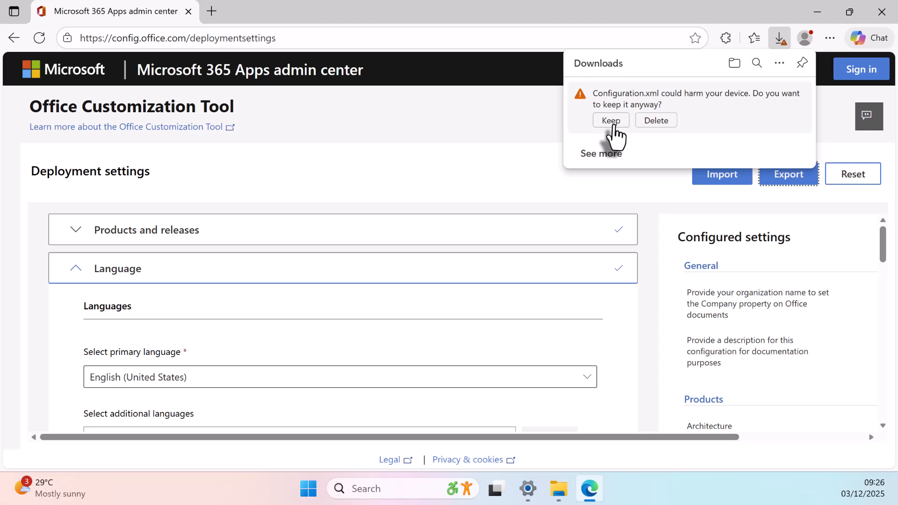
click(610, 120)
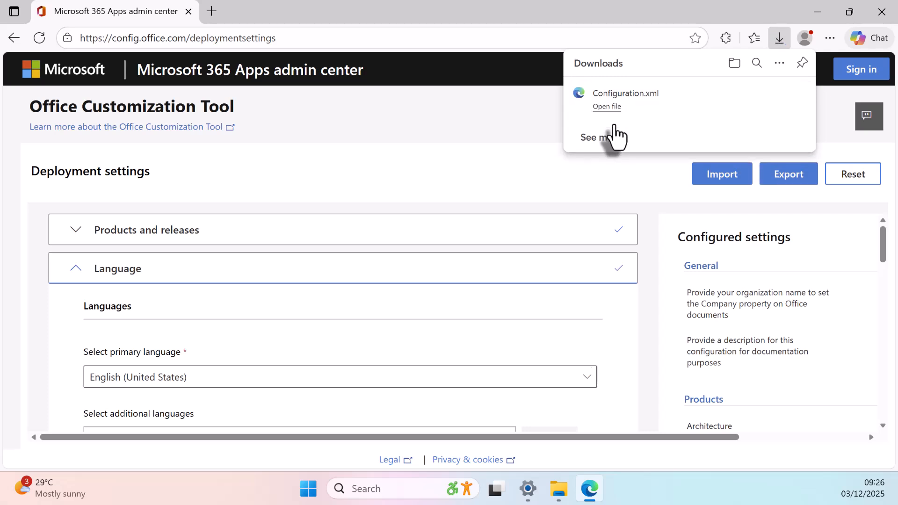
mouse_move(234, 20)
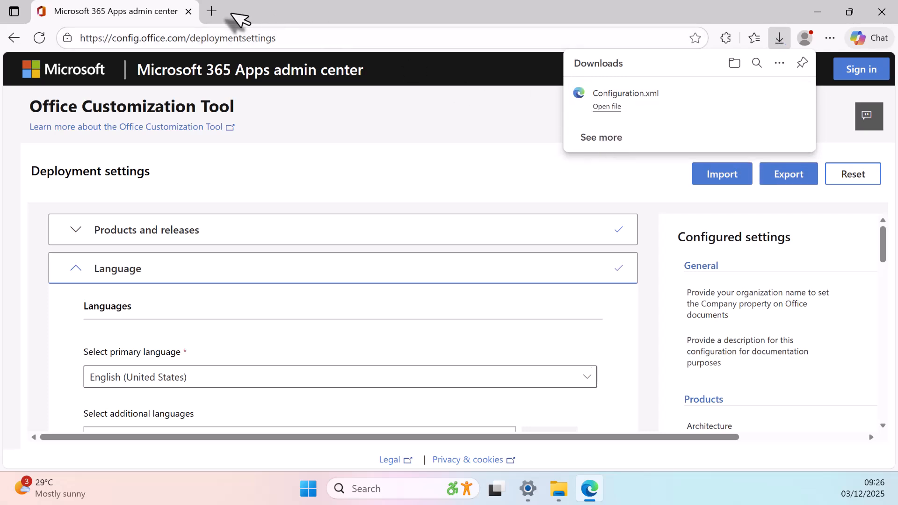
click(211, 11)
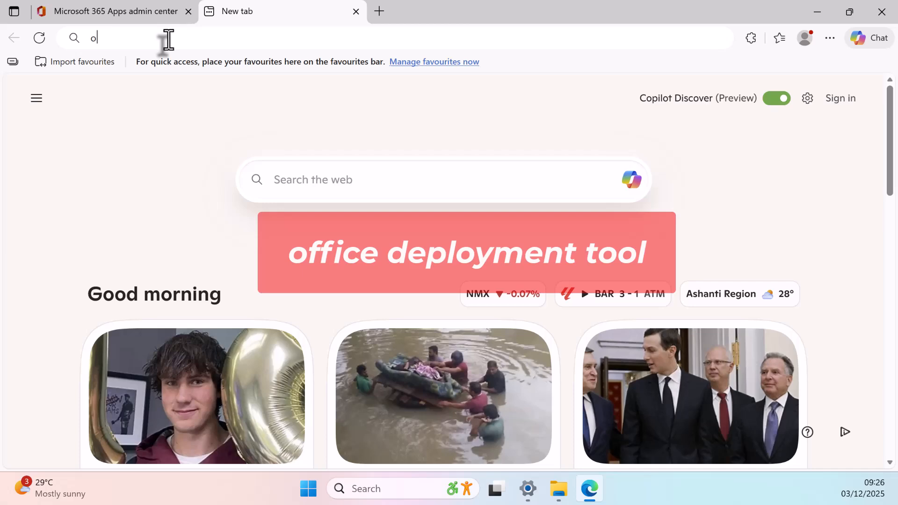
text(office deployment tool)
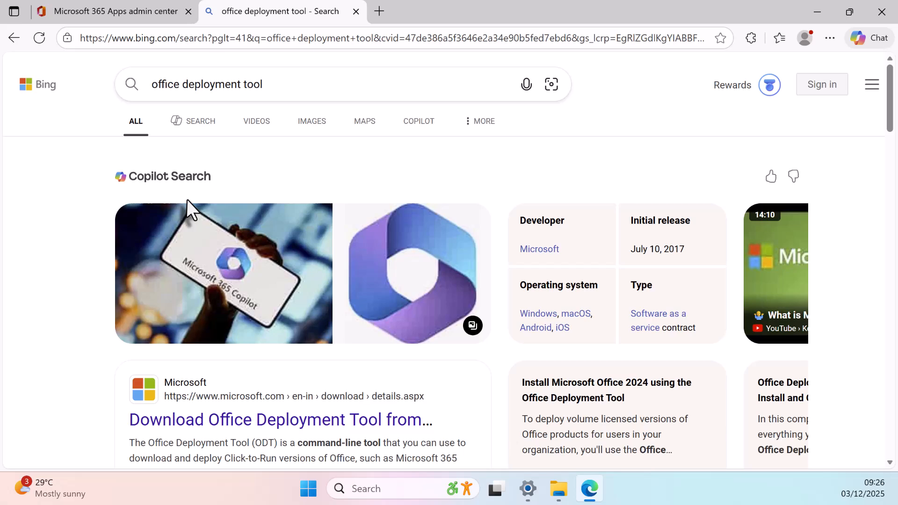
scroll(down, 3)
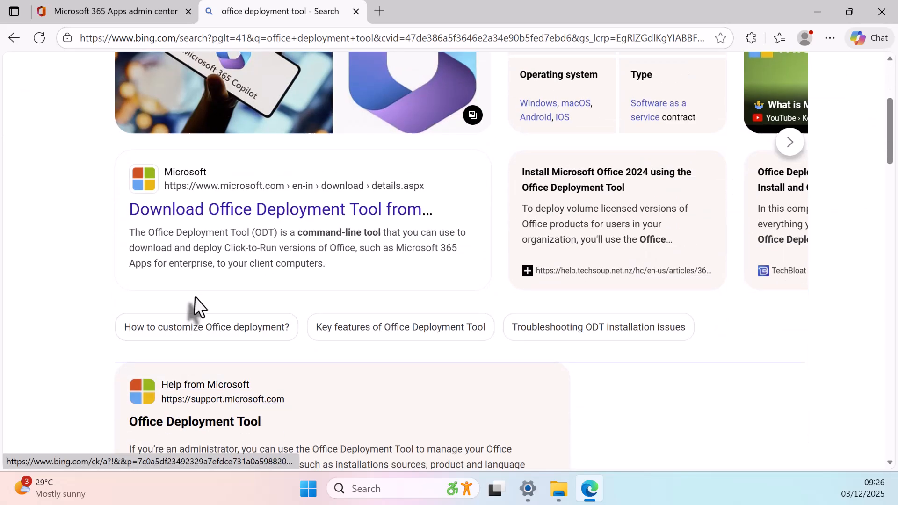
click(280, 208)
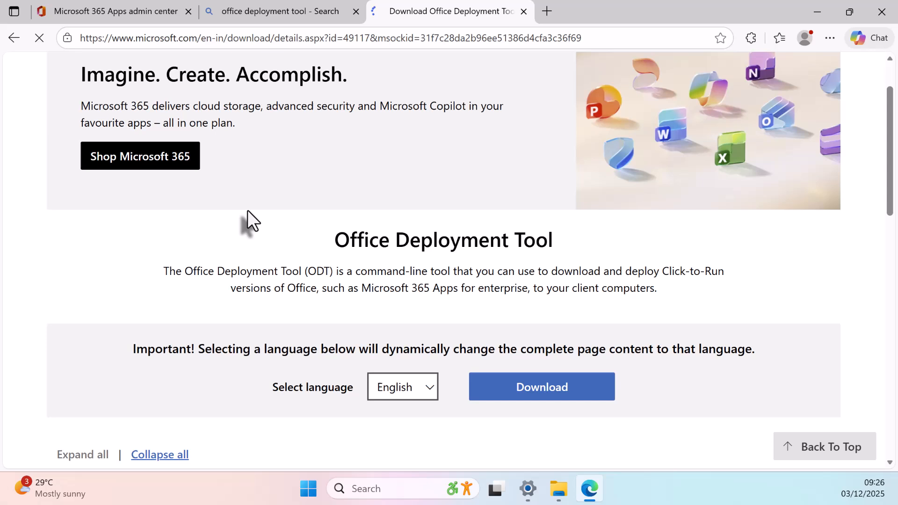
scroll(down, 3)
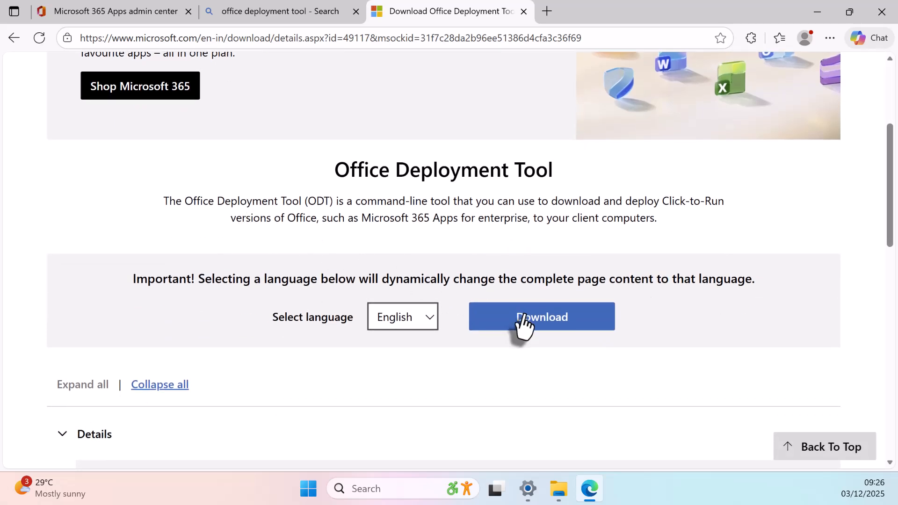
click(541, 317)
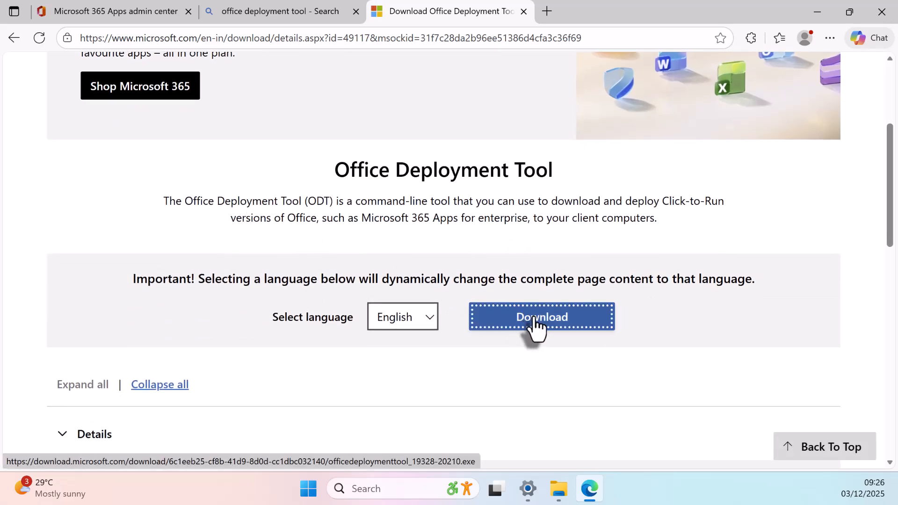
click(540, 317)
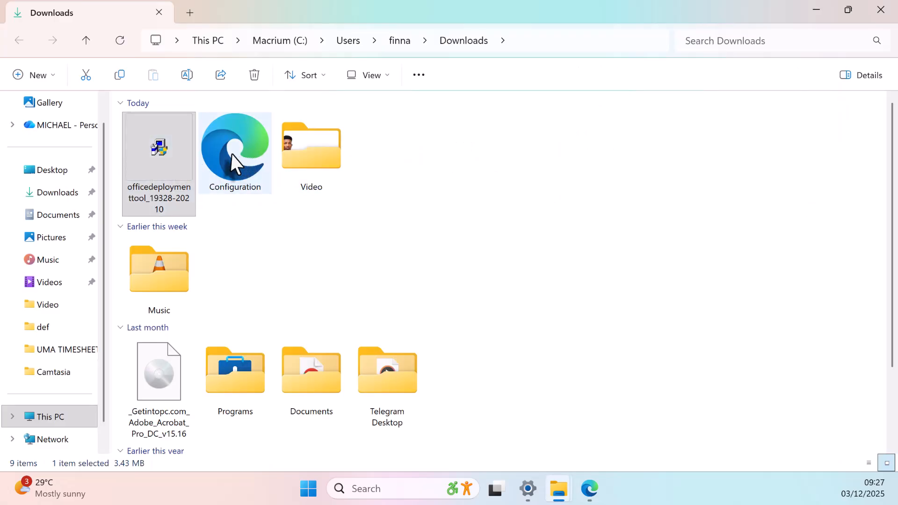
- Create a new folder named 'OFFICE 2024' in Downloads
click(412, 143)
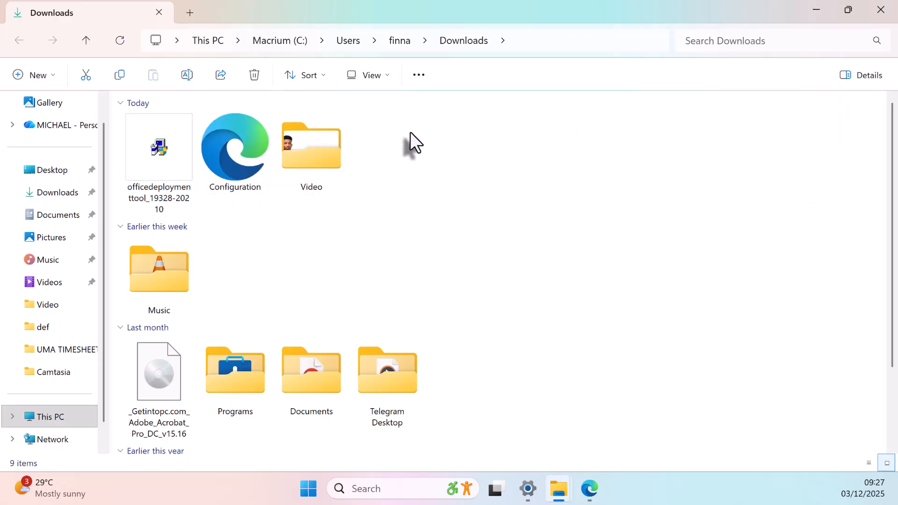
right_click(412, 140)
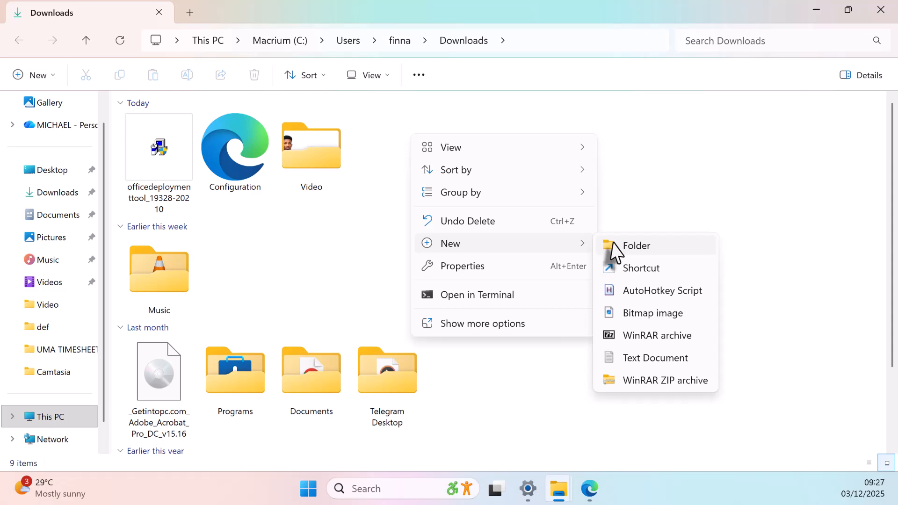
click(636, 245)
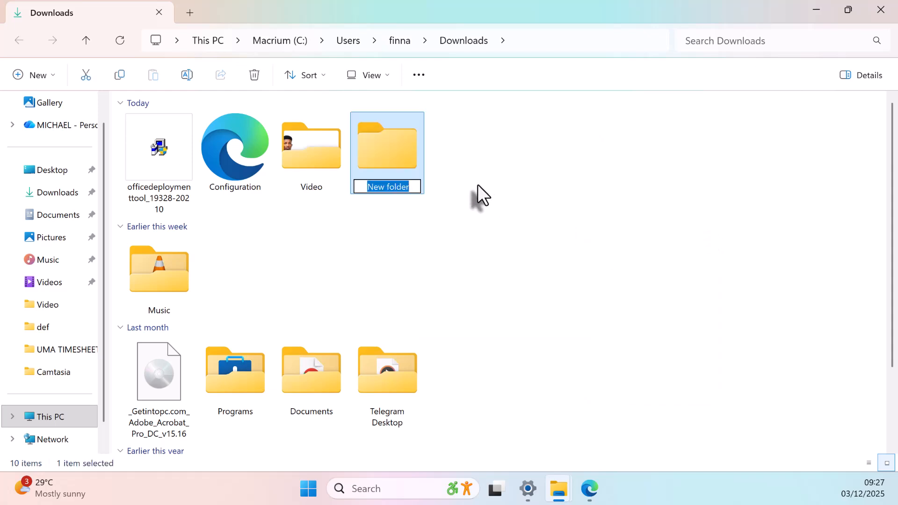
text(OFFICE)
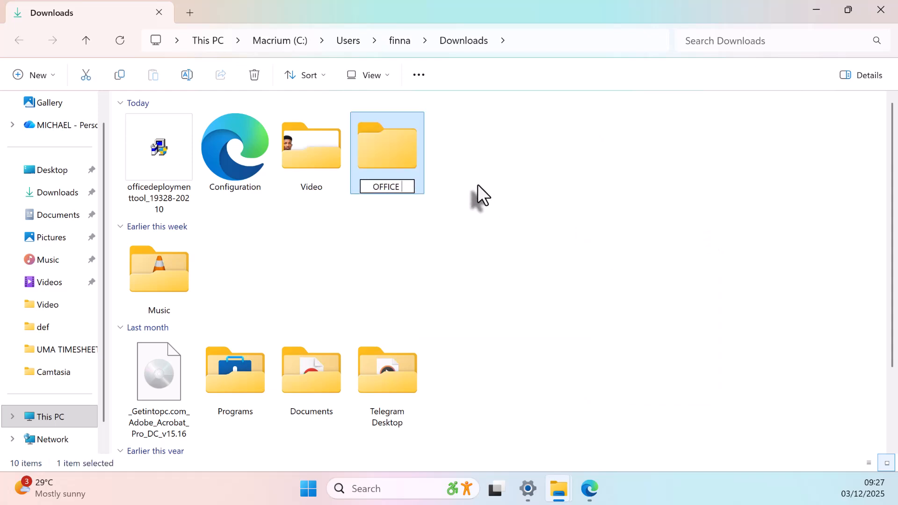
text(2024)
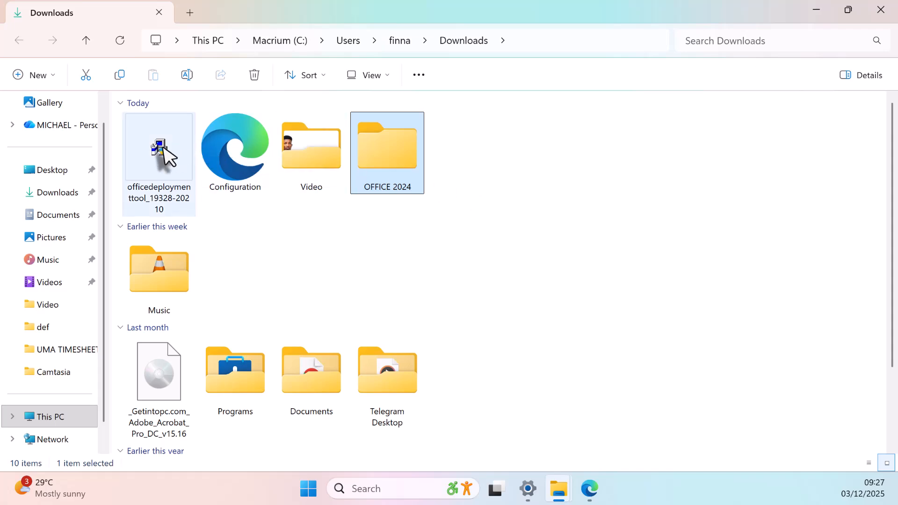
- Move the Office Deployment Tool and Configuration.xml into OFFICE 2024 and open that folder
click(159, 146)
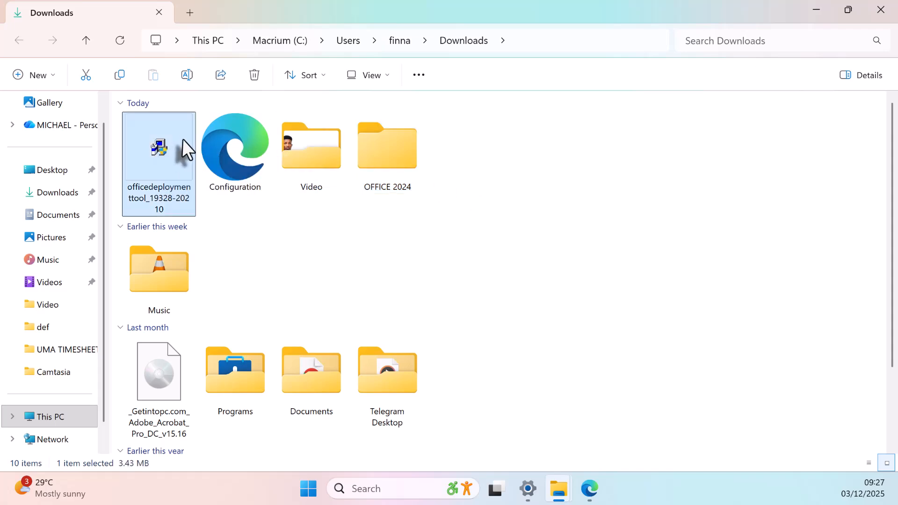
click(234, 146)
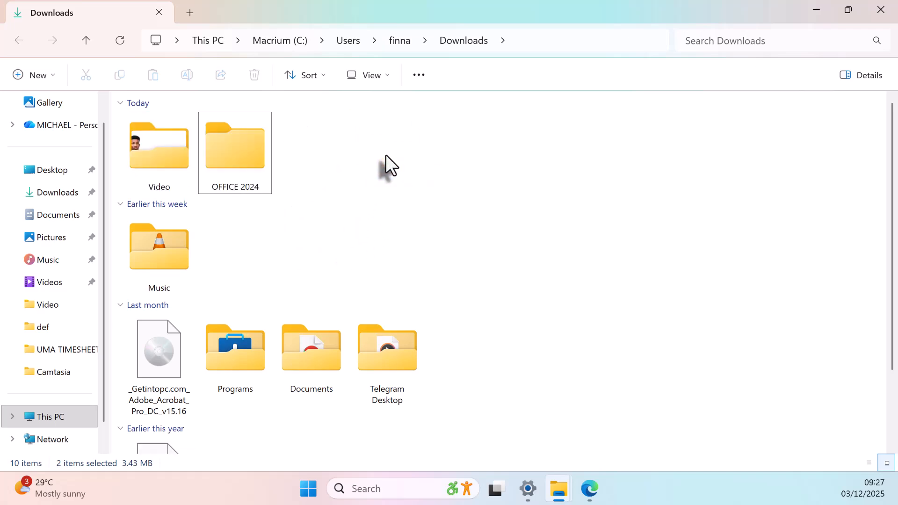
click(234, 147)
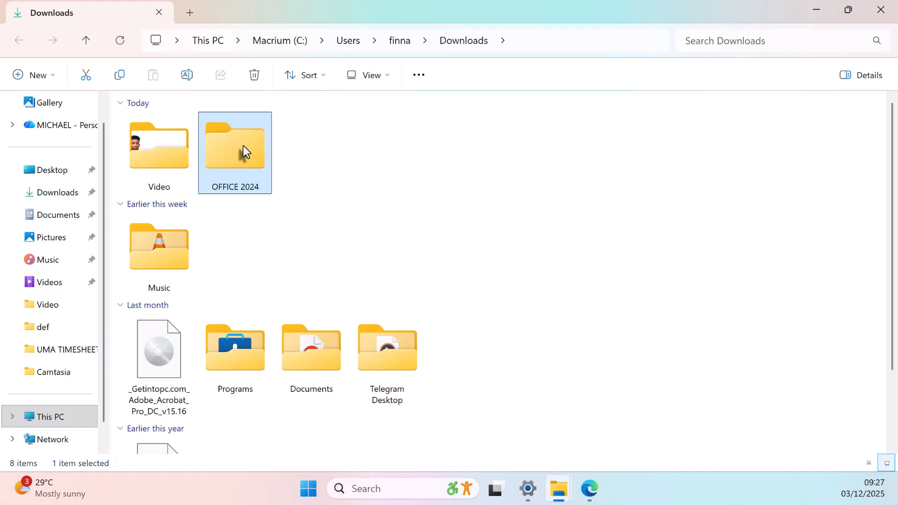
double_click(235, 146)
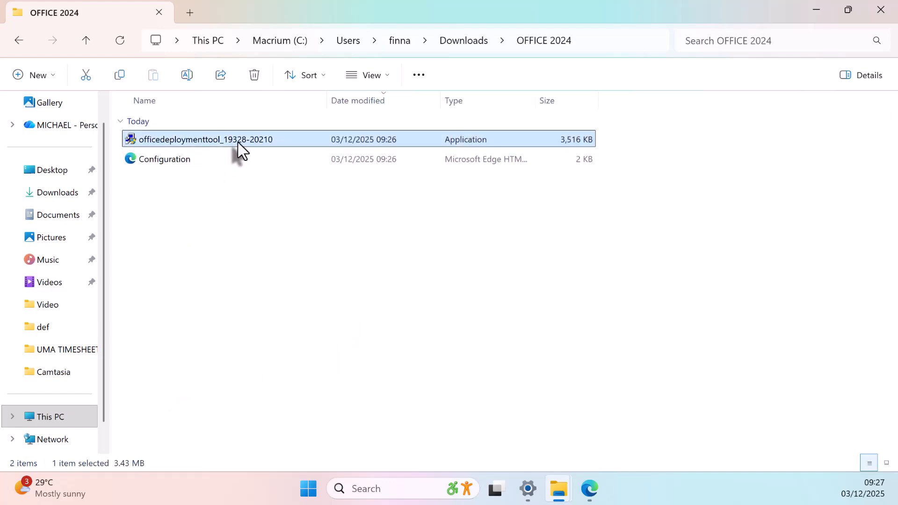
- Run the Office Deployment Tool, accept its license, and extract files into Downloads\OFFICE 2024
double_click(205, 140)
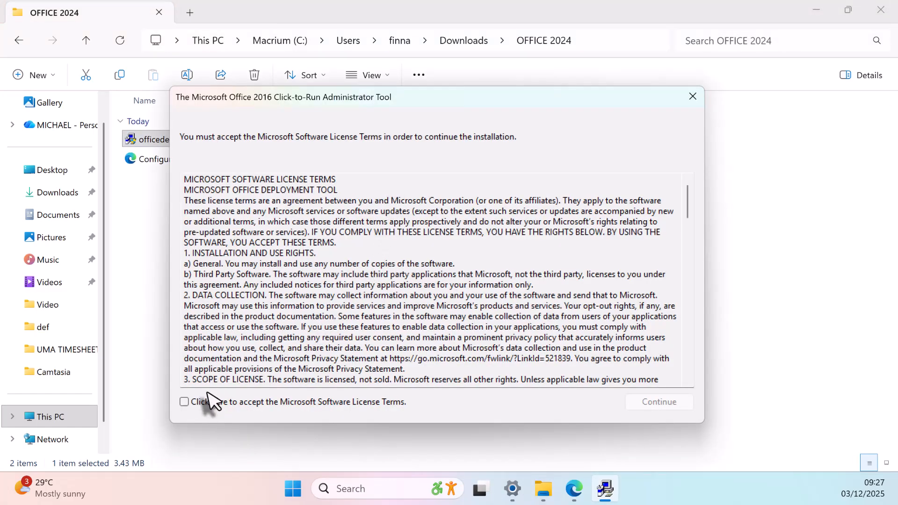
click(184, 401)
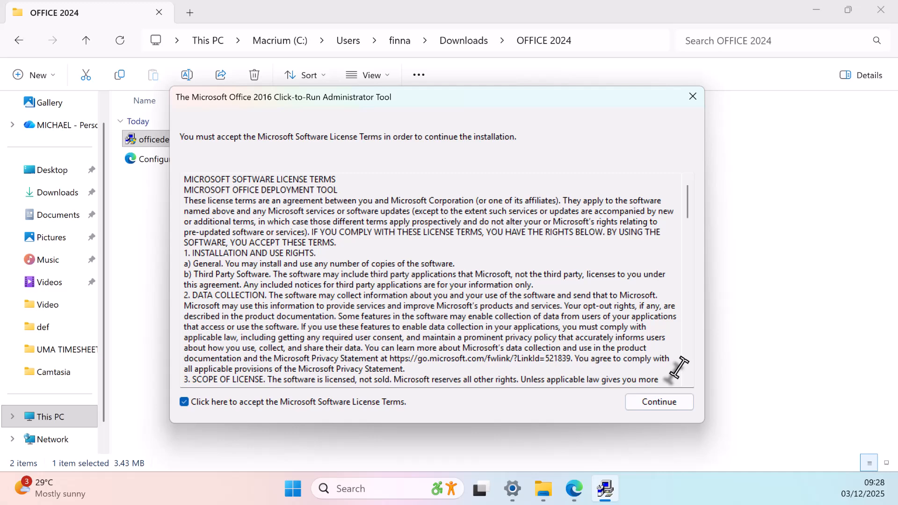
scroll(down, 3)
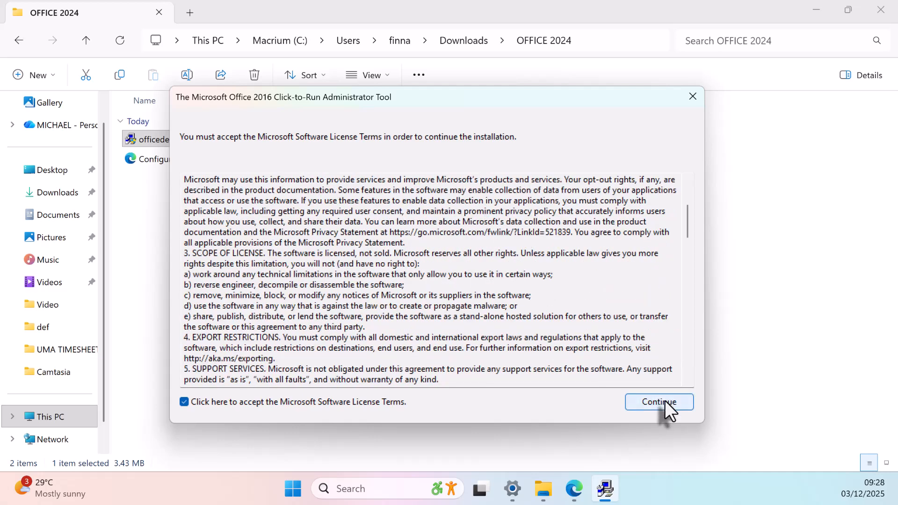
click(658, 401)
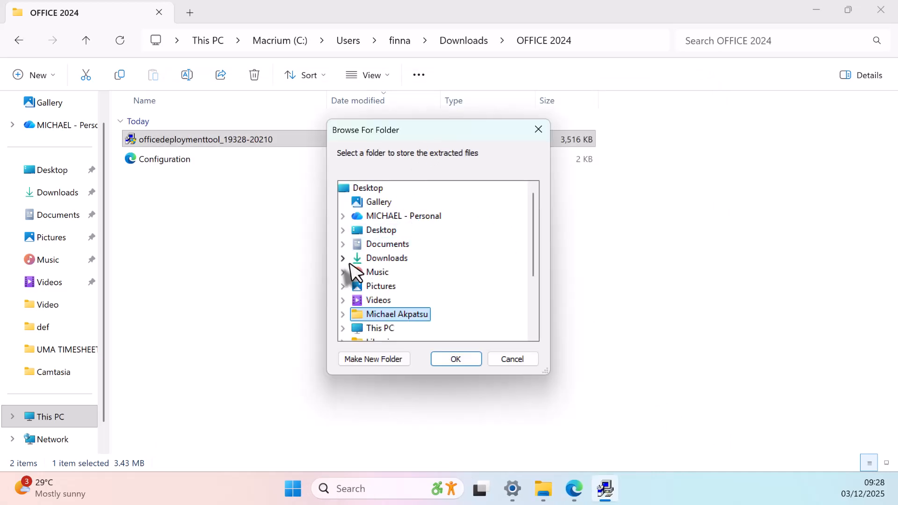
mouse_move(344, 264)
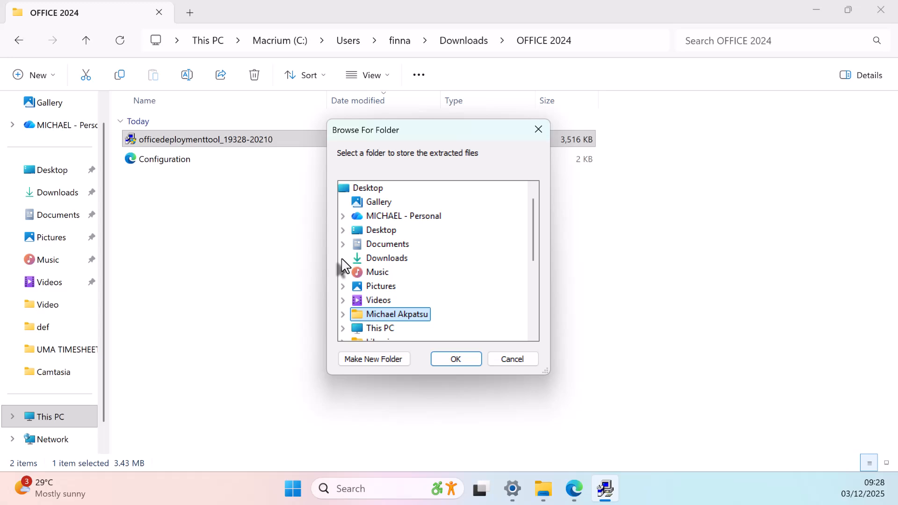
click(342, 244)
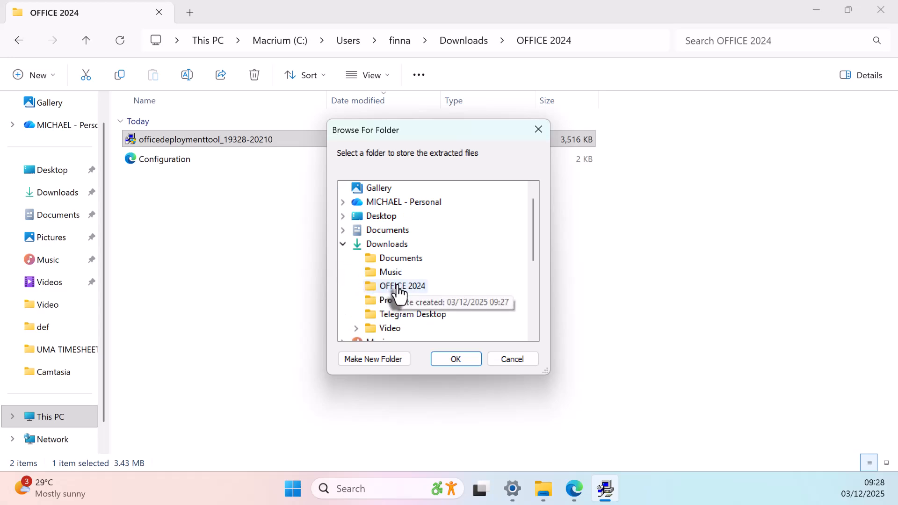
click(402, 286)
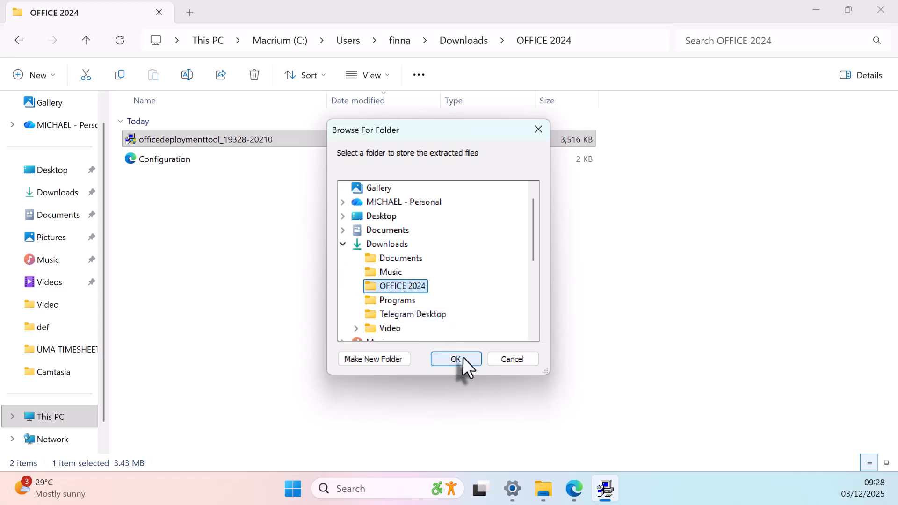
click(456, 359)
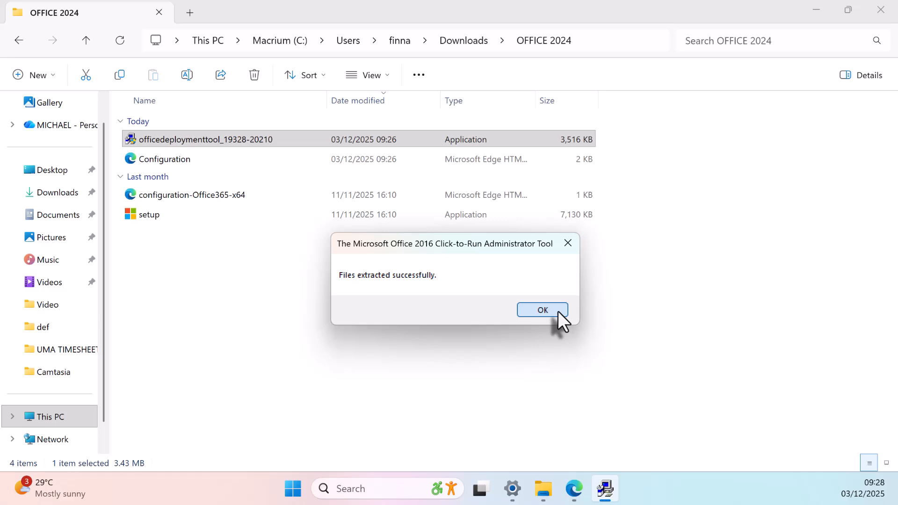
click(542, 310)
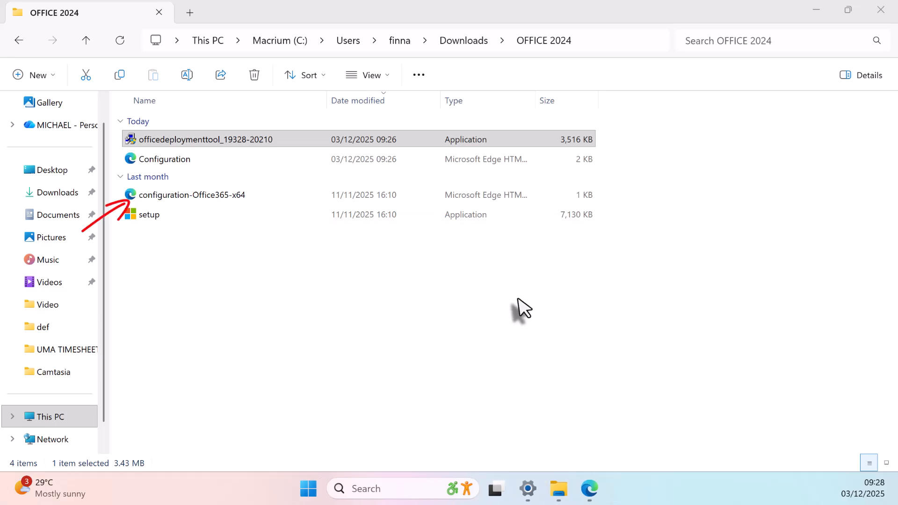
- Delete configuration-Office365-x64 and copy the OFFICE 2024 folder path from the address bar
click(191, 195)
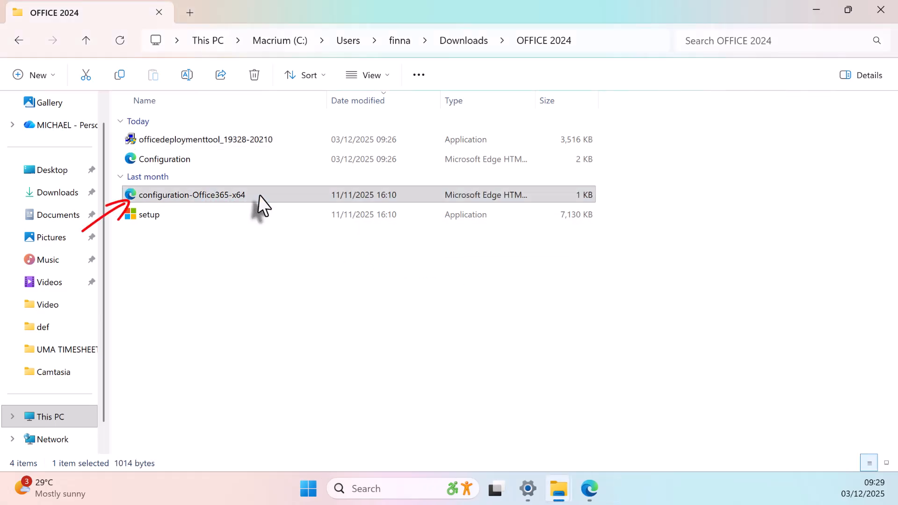
right_click(191, 194)
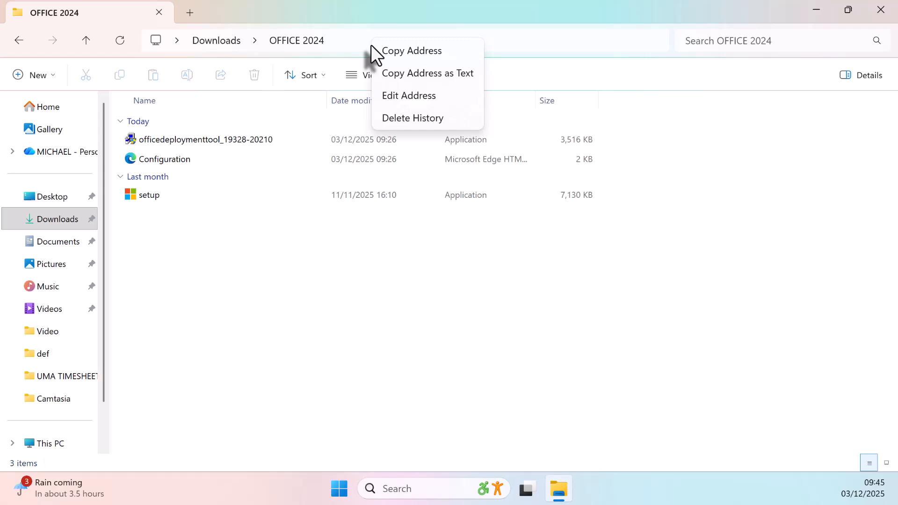
mouse_move(398, 57)
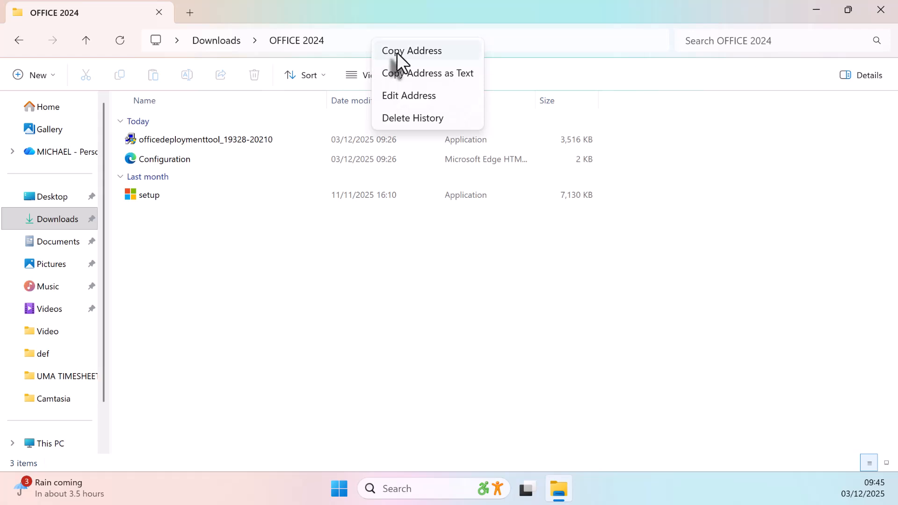
click(411, 50)
text(cmd)
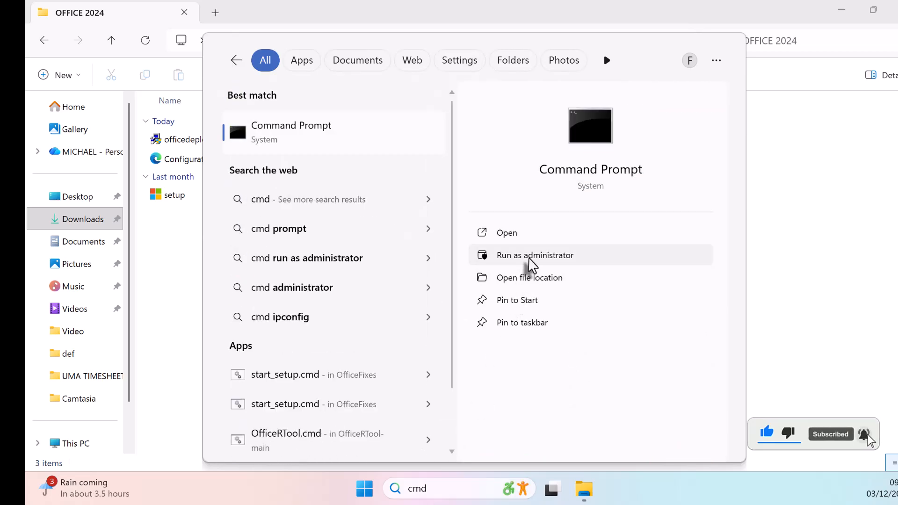
- Open an administrator Command Prompt and change directory to C:\Users\finna\Downloads\OFFICE 2024
click(535, 255)
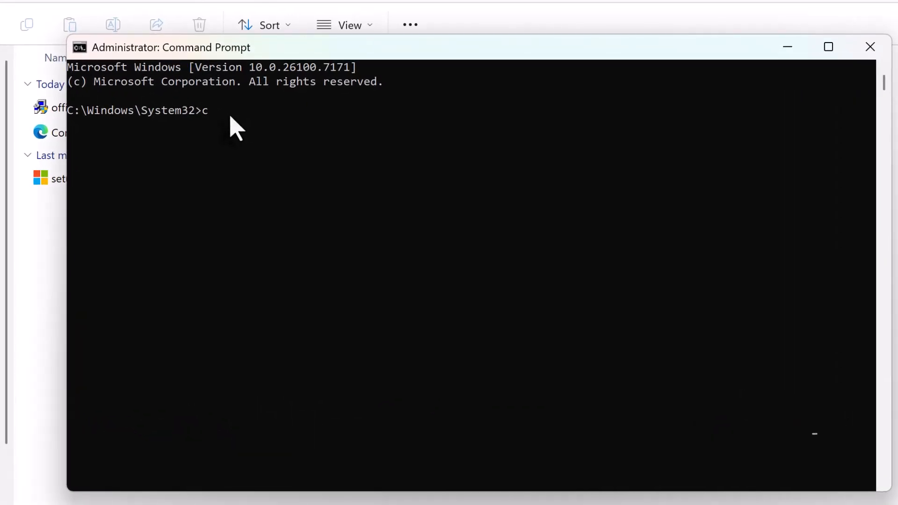
text(d)
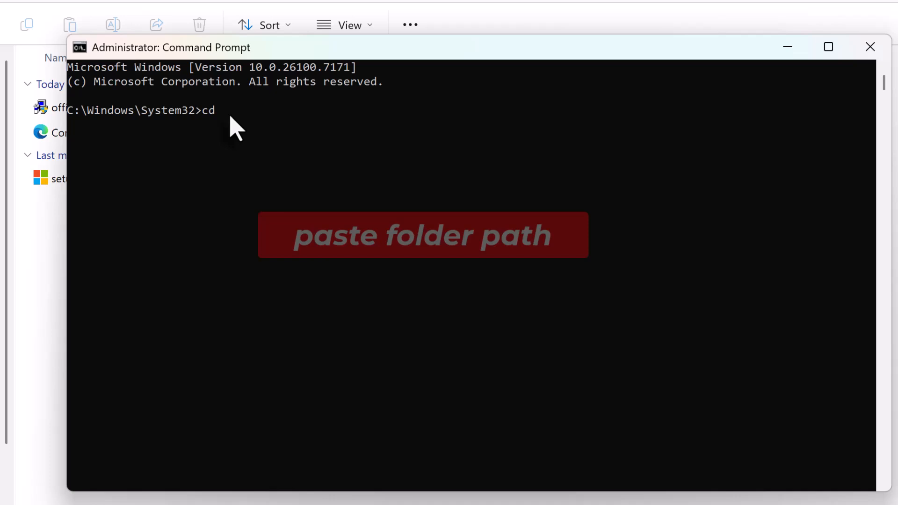
text(C:\Users\finna\Downloads\OFFICE 2024)
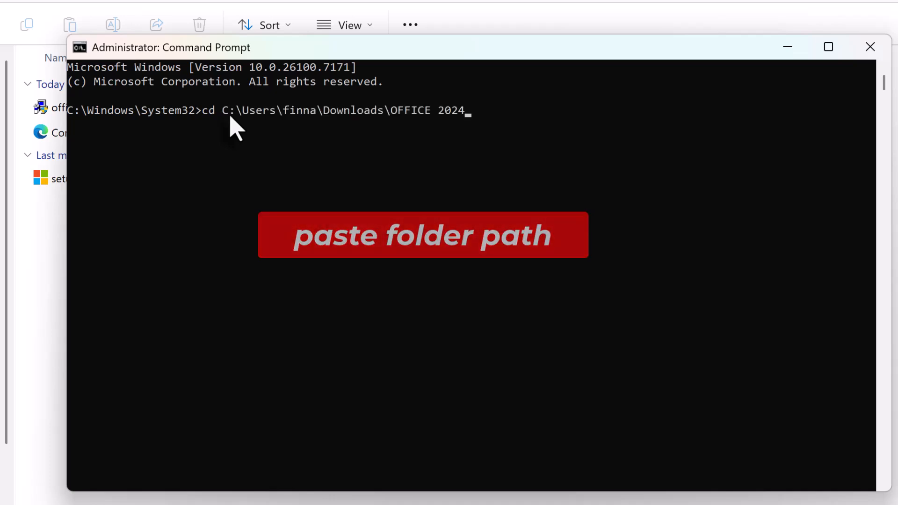
key(Return)
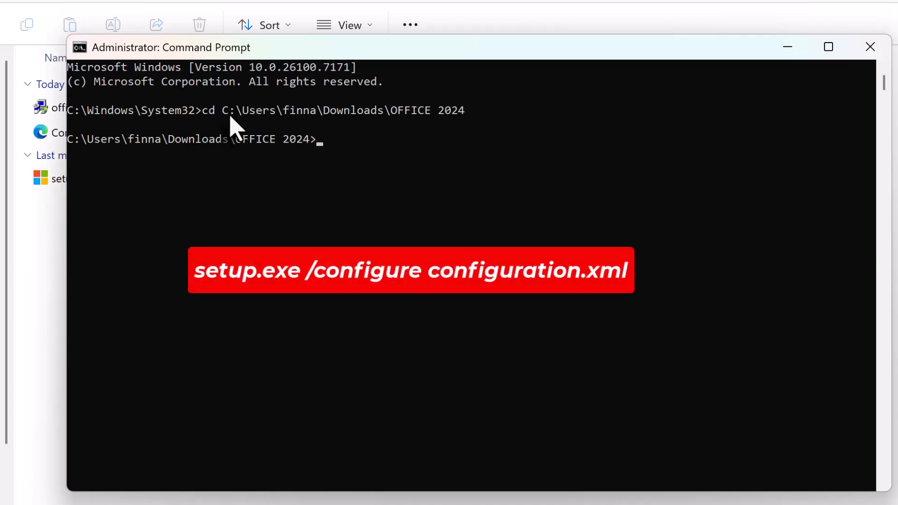
- Run 'setup.exe /configure configuration.xml' and close the 'You're all set!' confirmation
text(setup.exe)
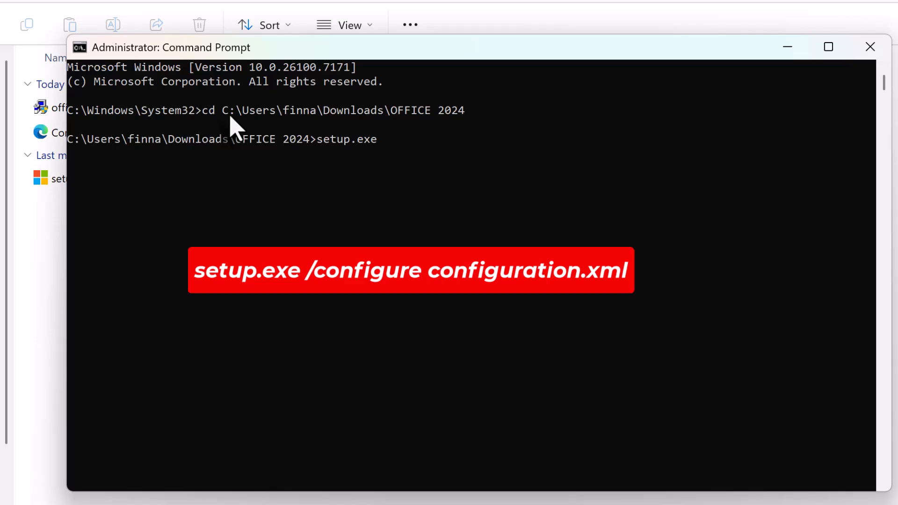
text(/configure)
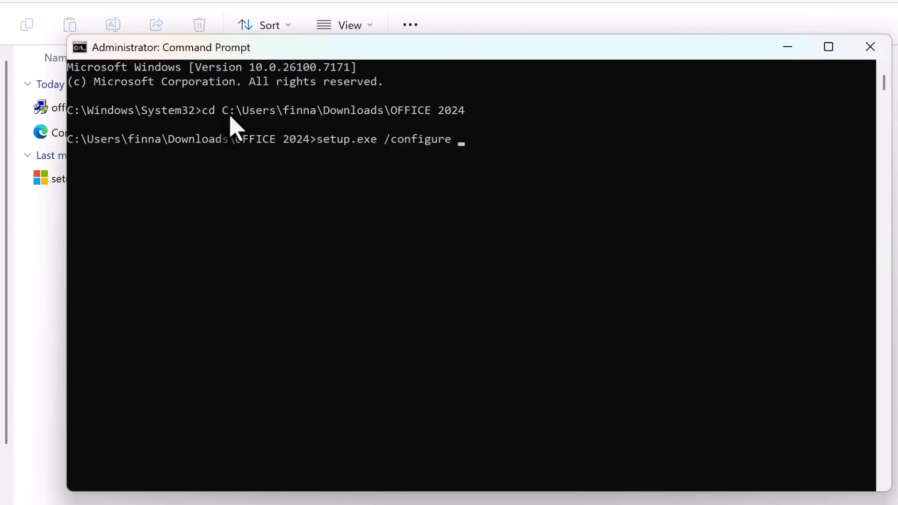
text(configuration.xml)
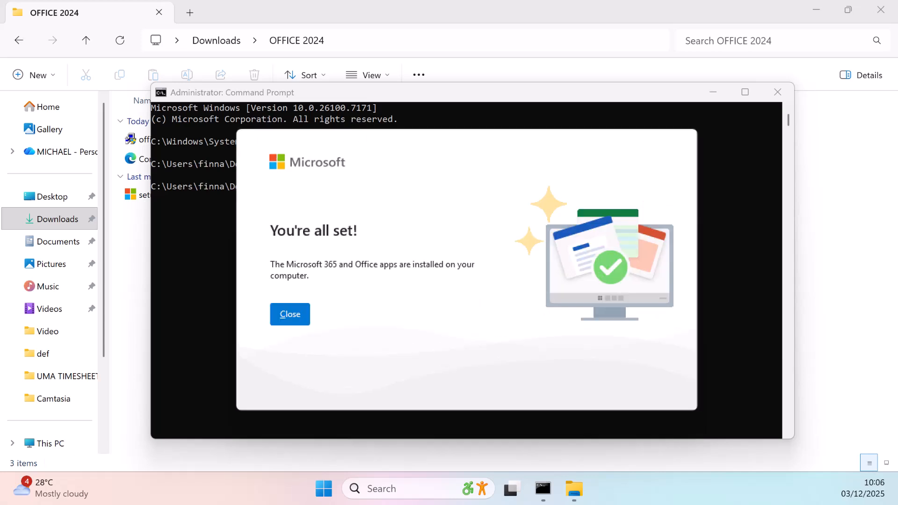
click(289, 314)
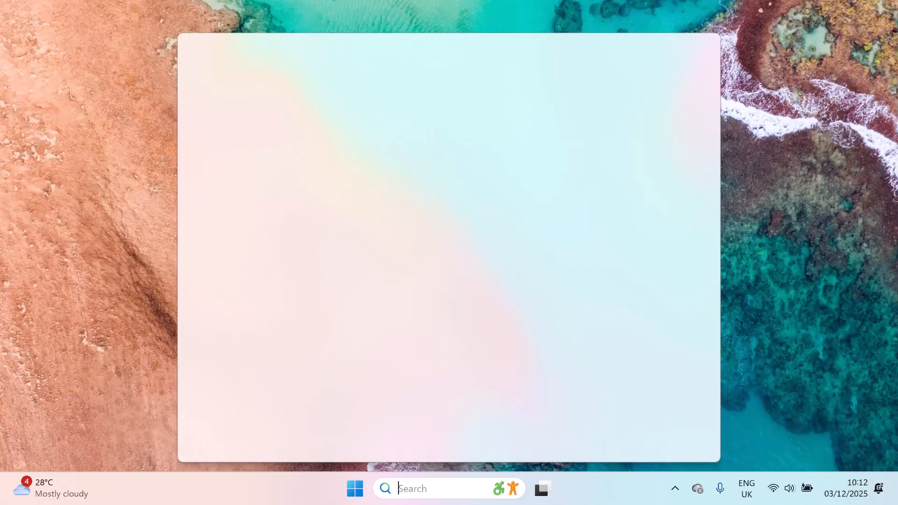
- Launch Word from a 'word' Start search, accept the license and clear the privacy notice
text(word)
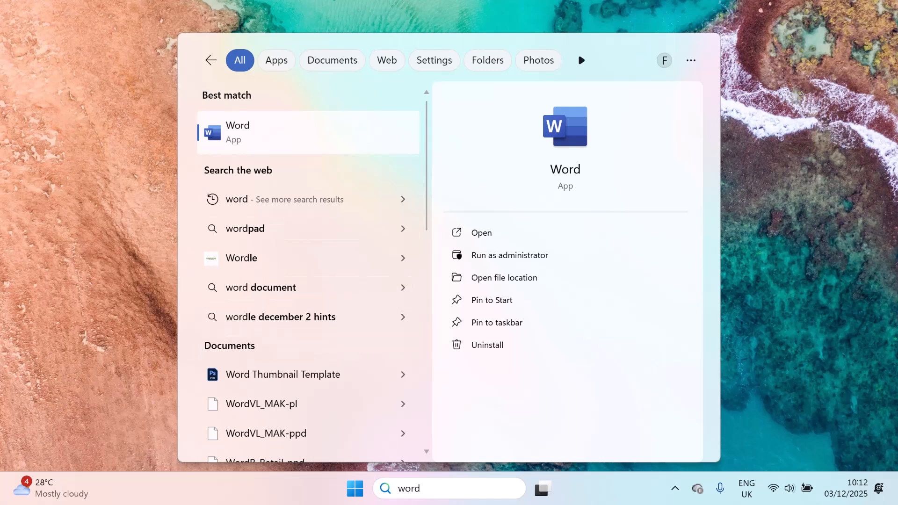
click(482, 233)
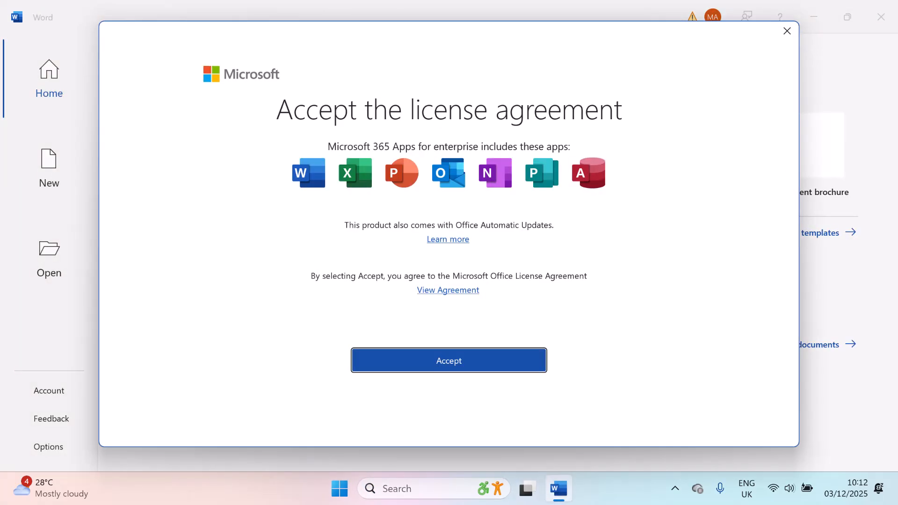
click(448, 361)
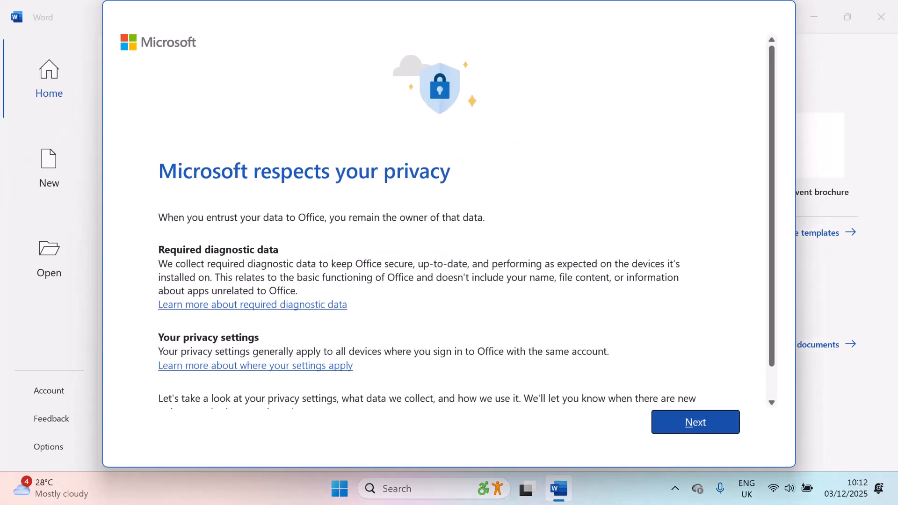
click(695, 422)
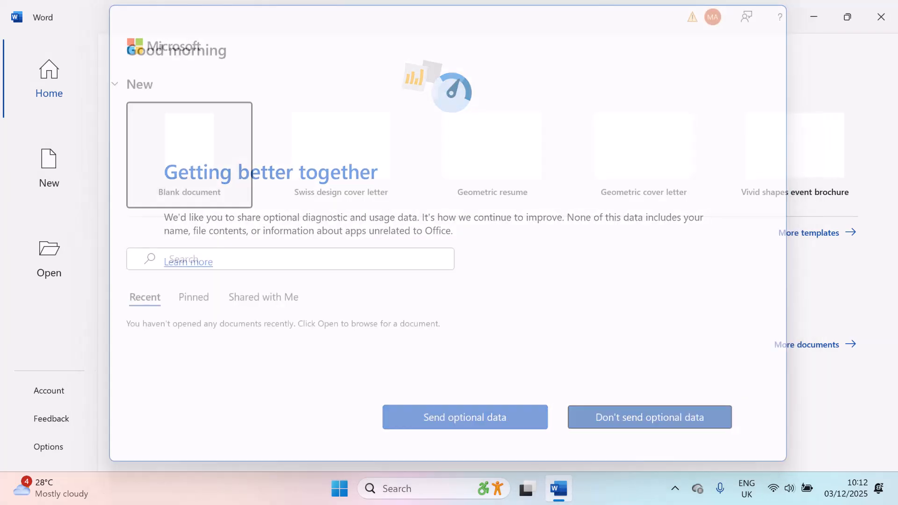
- Create a blank document and type 'free'
click(189, 155)
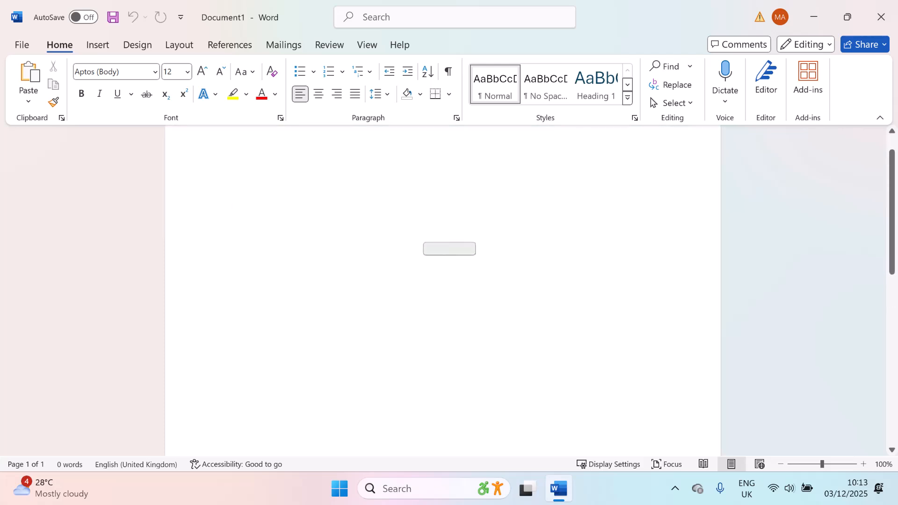
text(free)
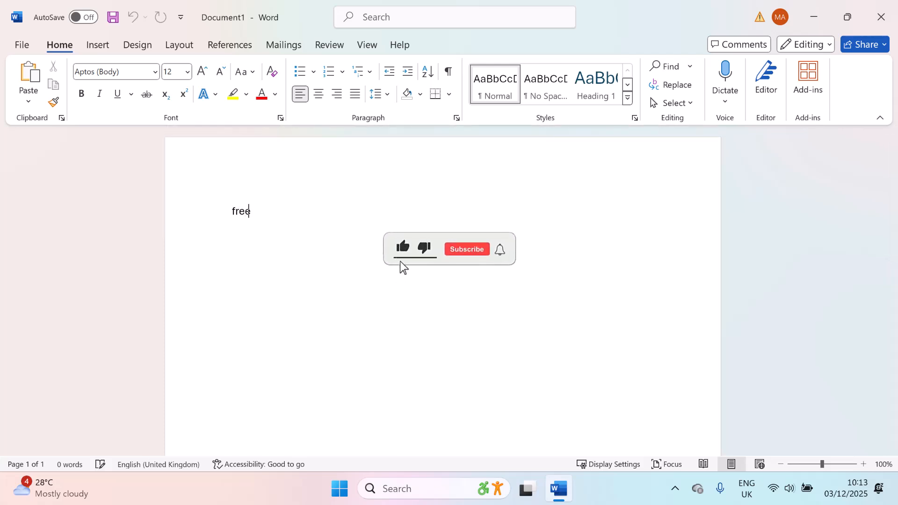